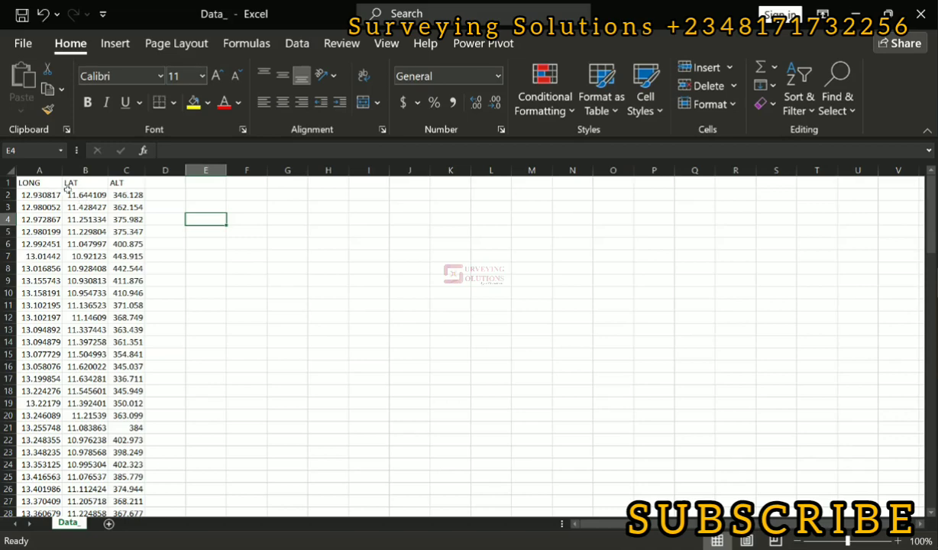
Scroll down through the LONG, LAT and ALT point columns in Excel
scroll(down, 3)
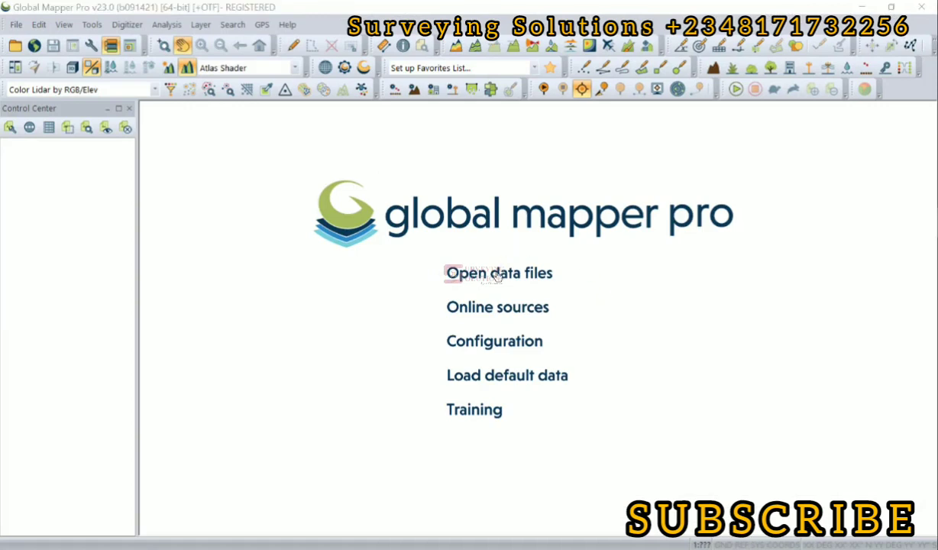
Open the Data_ point file from the Lat Long to UTM using GM folder
click(497, 273)
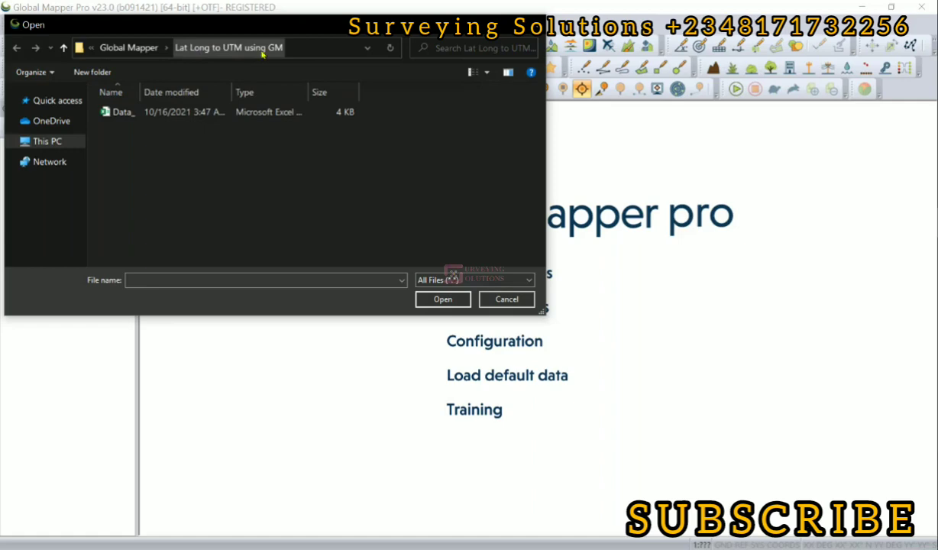
click(122, 112)
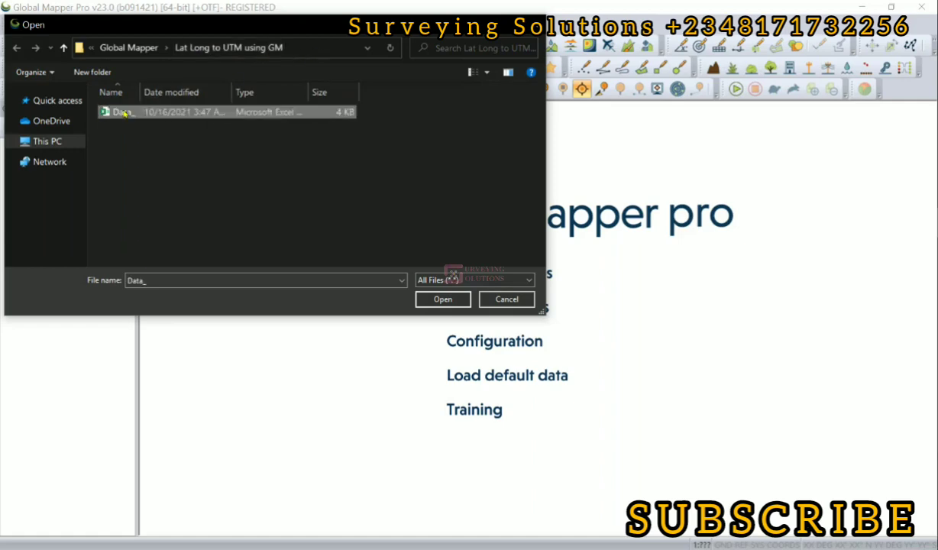
click(442, 298)
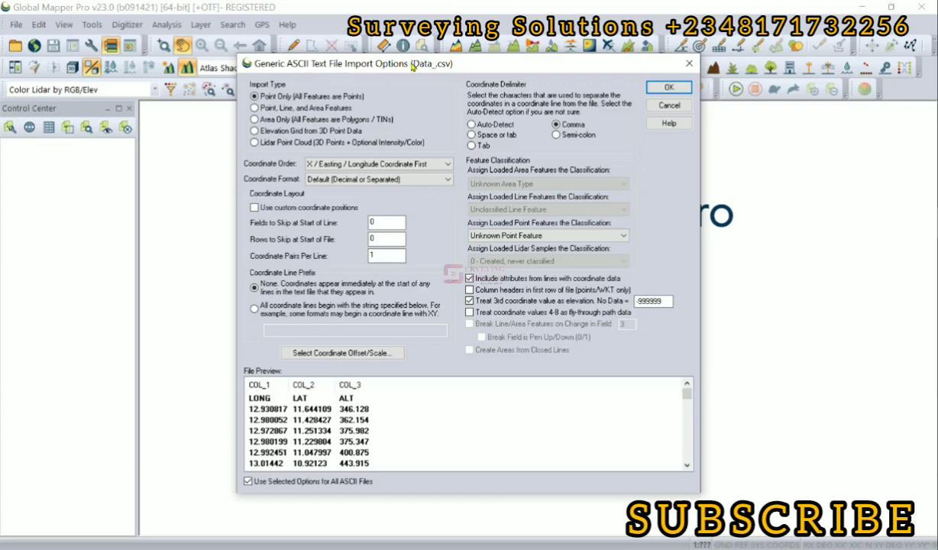
mouse_move(424, 70)
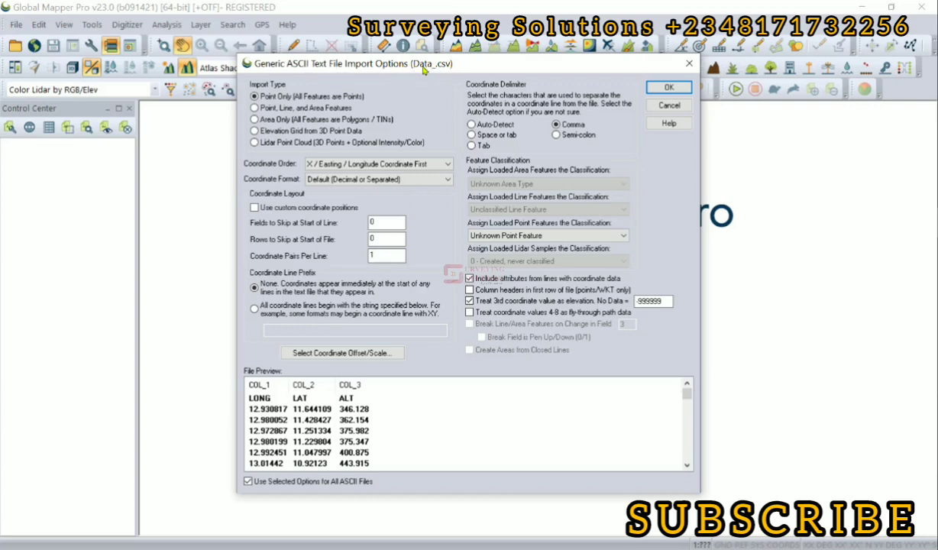
mouse_move(443, 73)
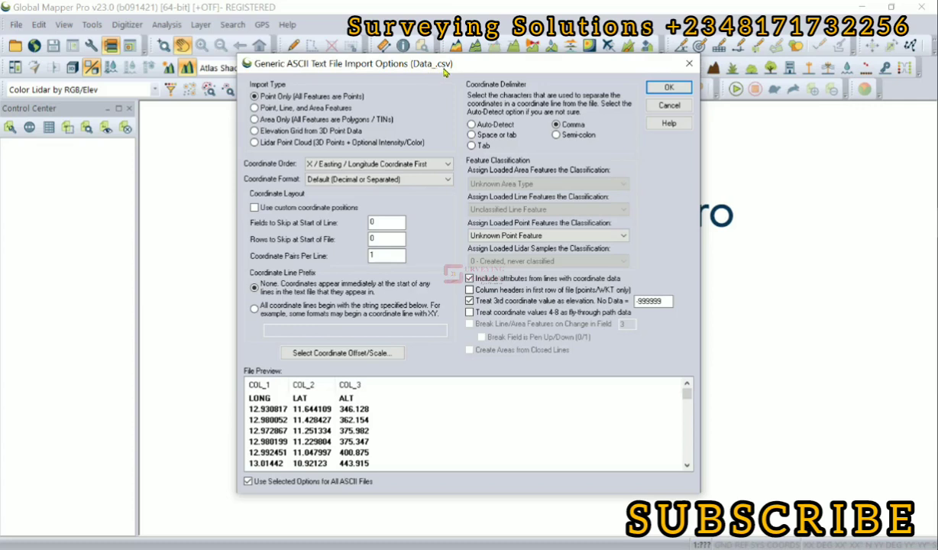
Import as Point Only with Default (Decimal) coordinates and an Auto-Detect delimiter
click(253, 96)
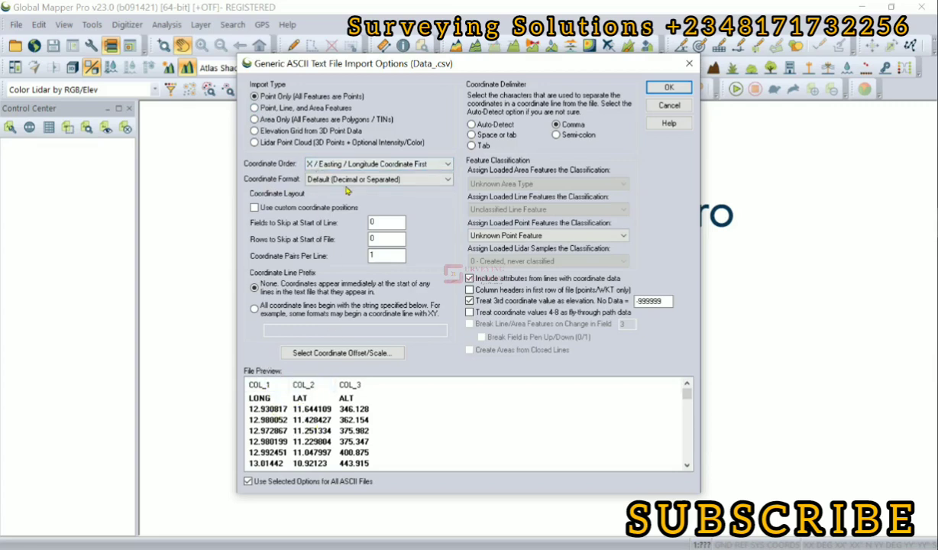
click(378, 179)
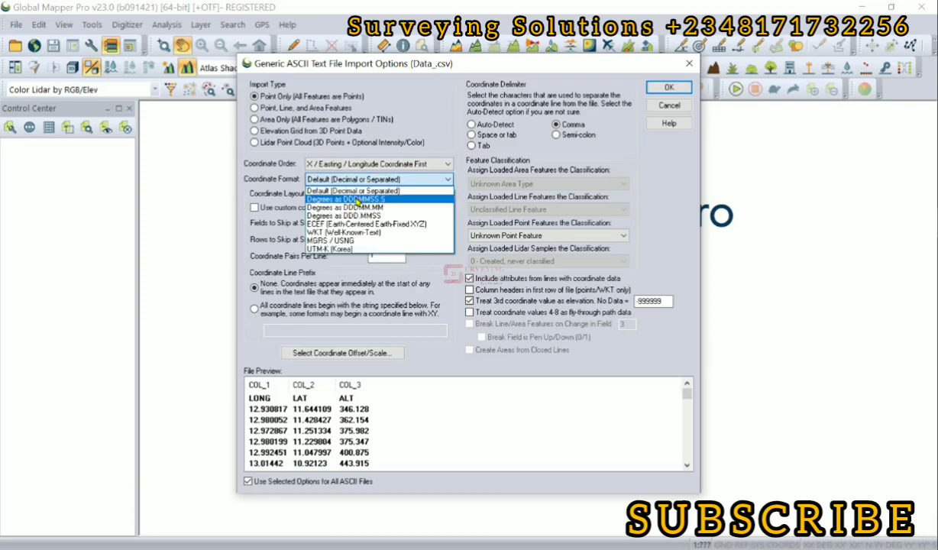
mouse_move(355, 207)
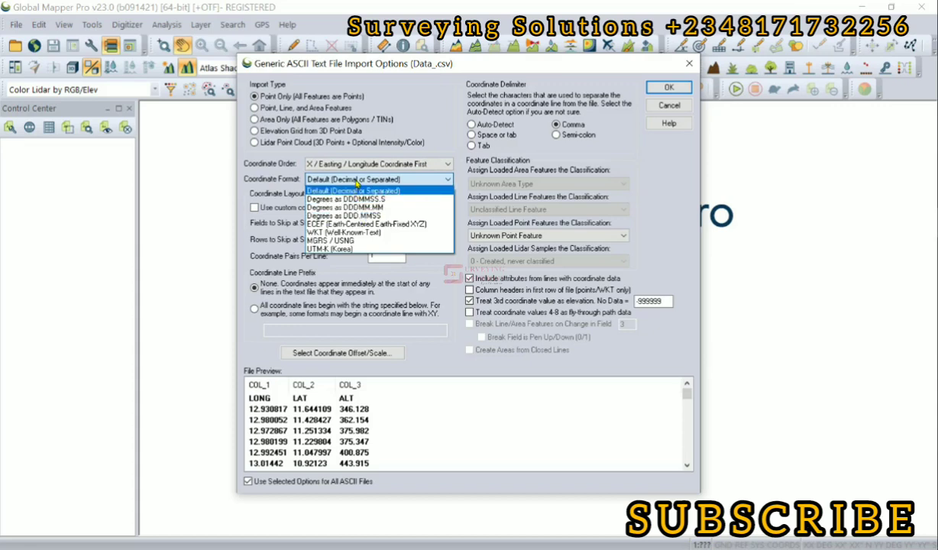
click(352, 189)
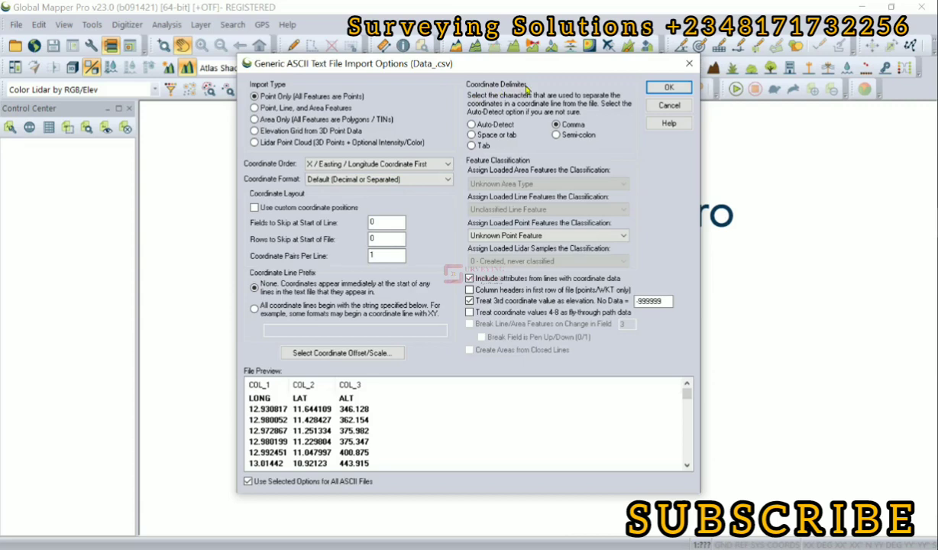
mouse_move(515, 117)
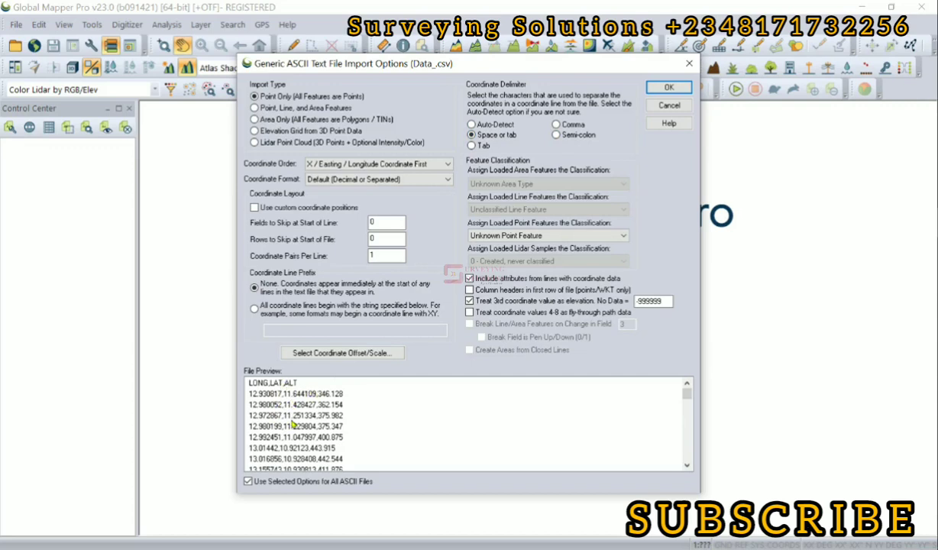
click(556, 124)
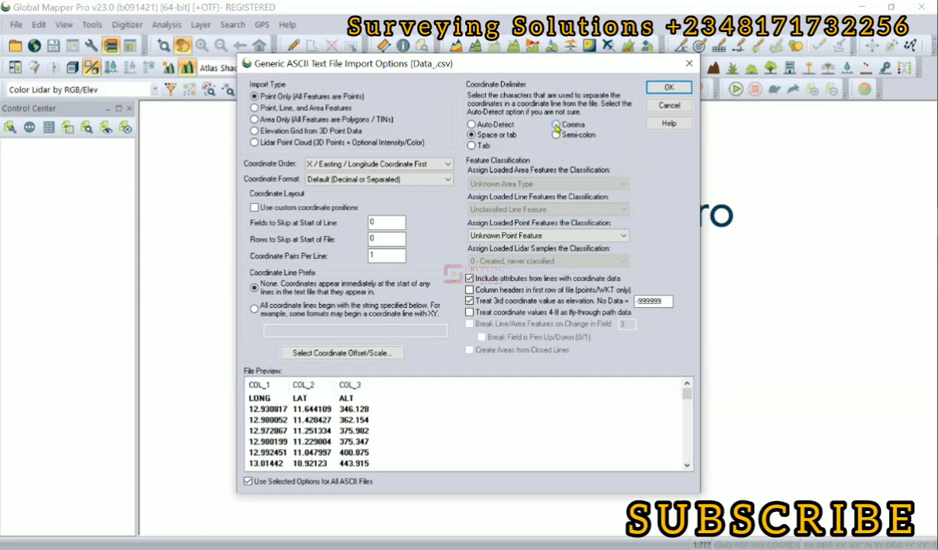
click(471, 124)
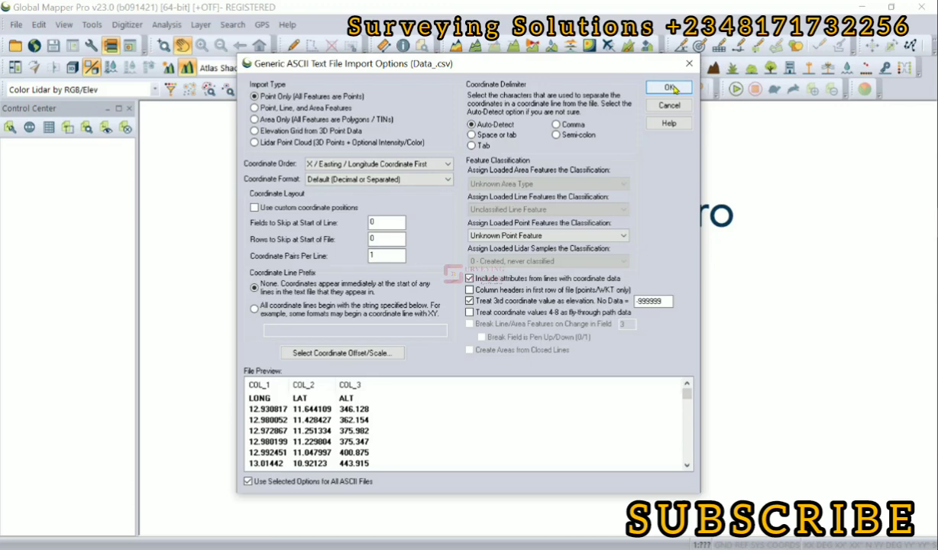
Load Data_.csv points as Geographic (Latitude/Longitude) WGS84 despite the unknown-projection warning
click(667, 87)
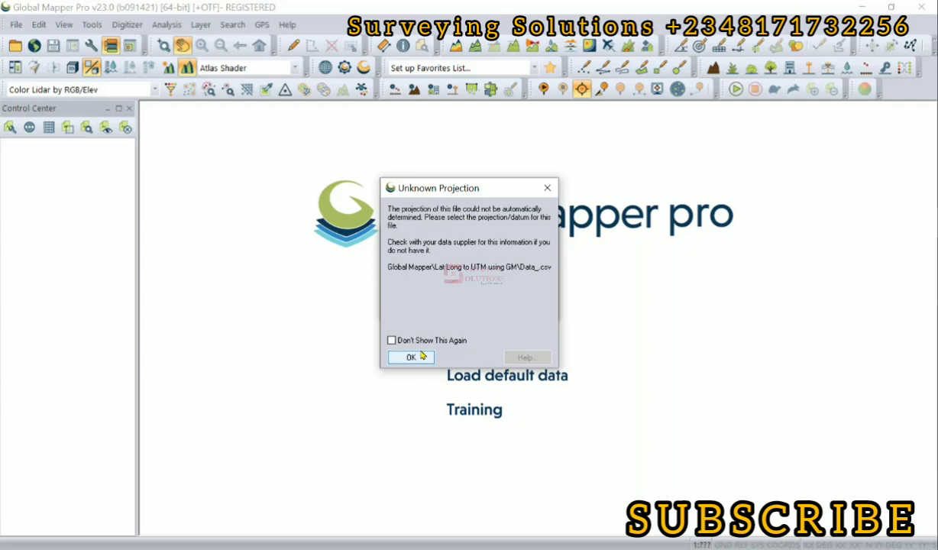
click(410, 357)
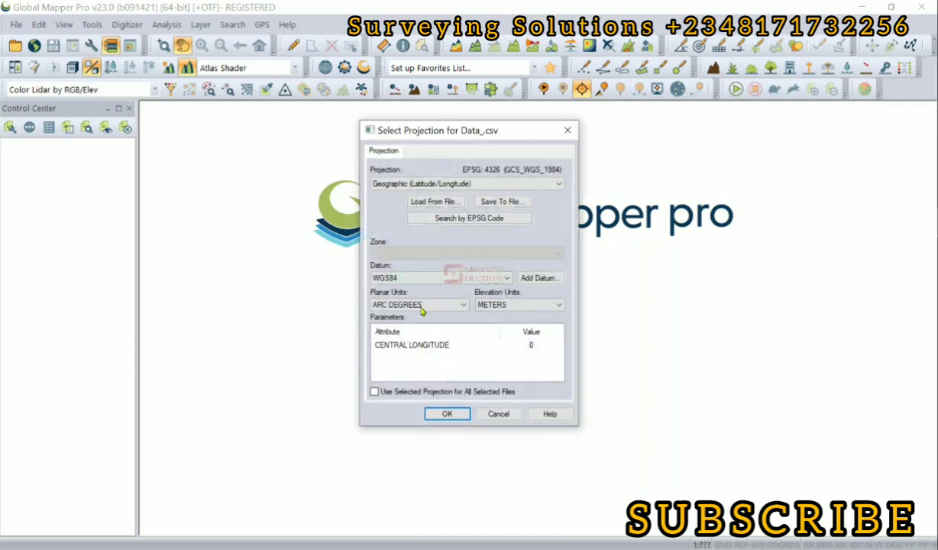
click(466, 183)
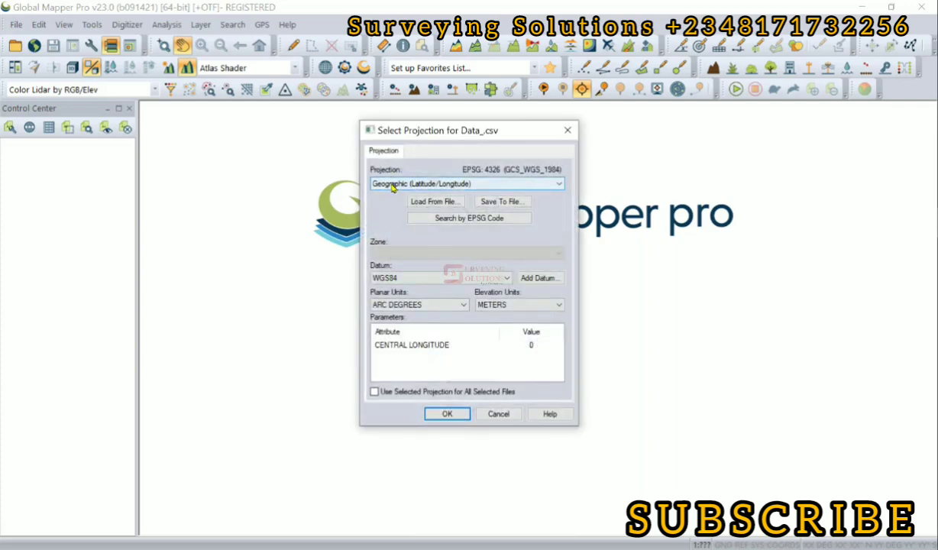
click(557, 183)
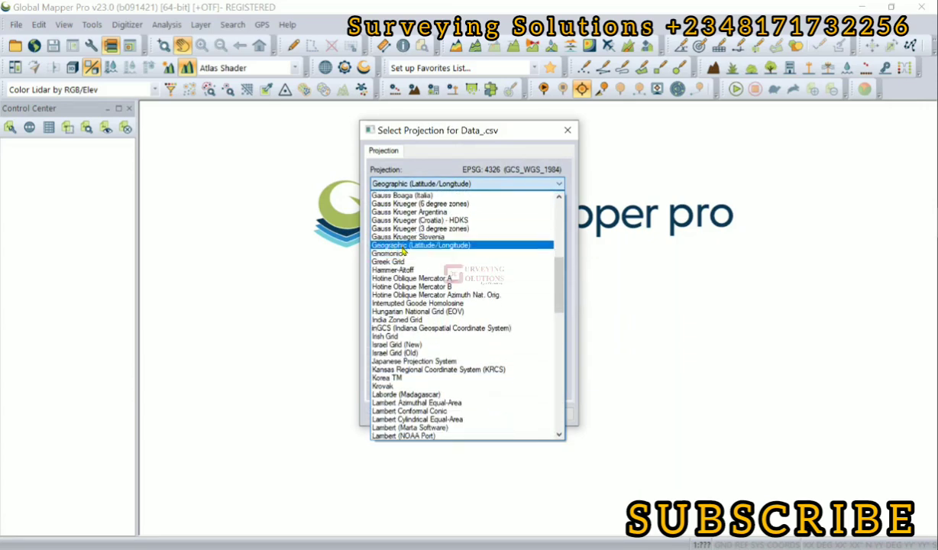
click(420, 244)
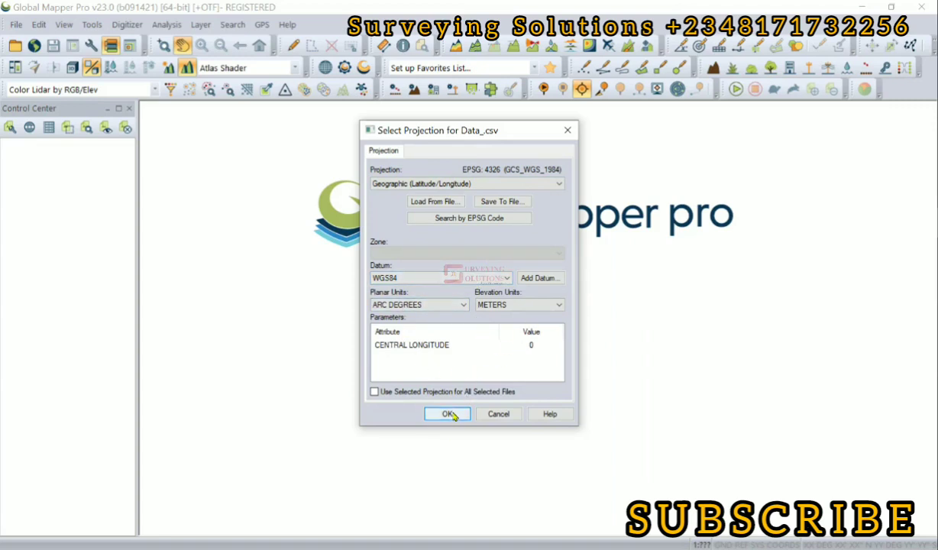
click(447, 413)
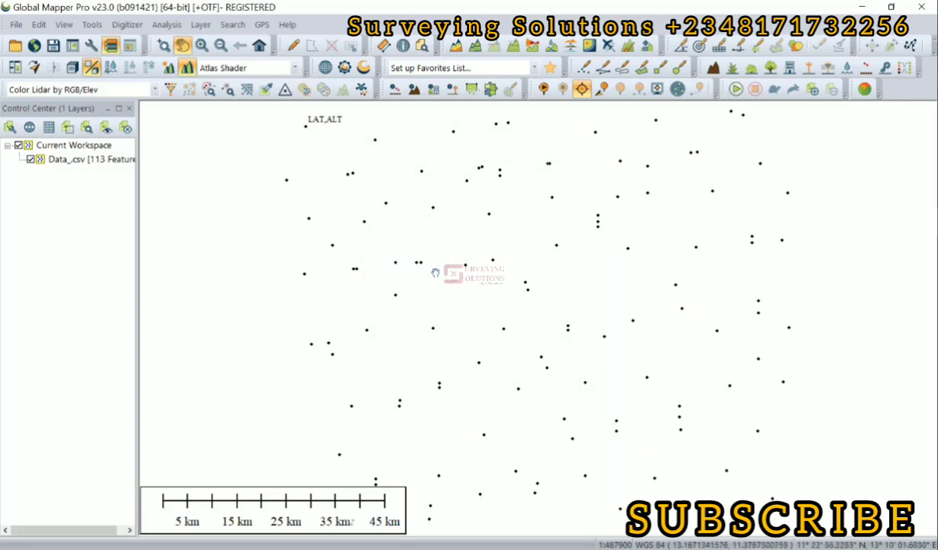
mouse_move(539, 285)
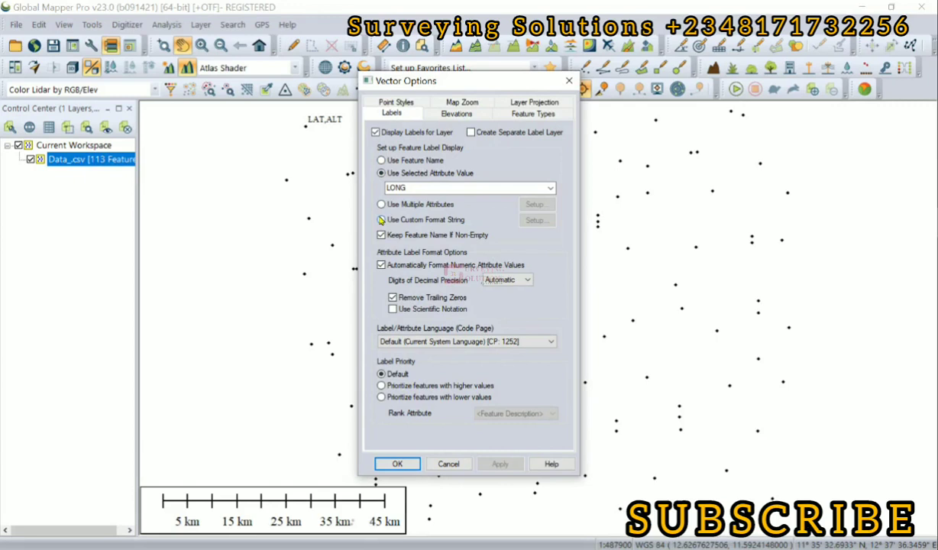
click(375, 131)
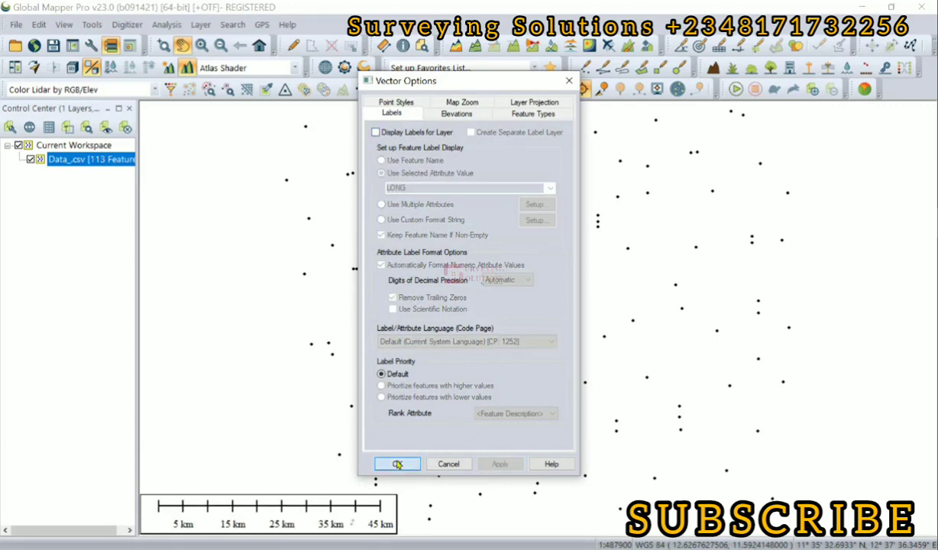
click(396, 463)
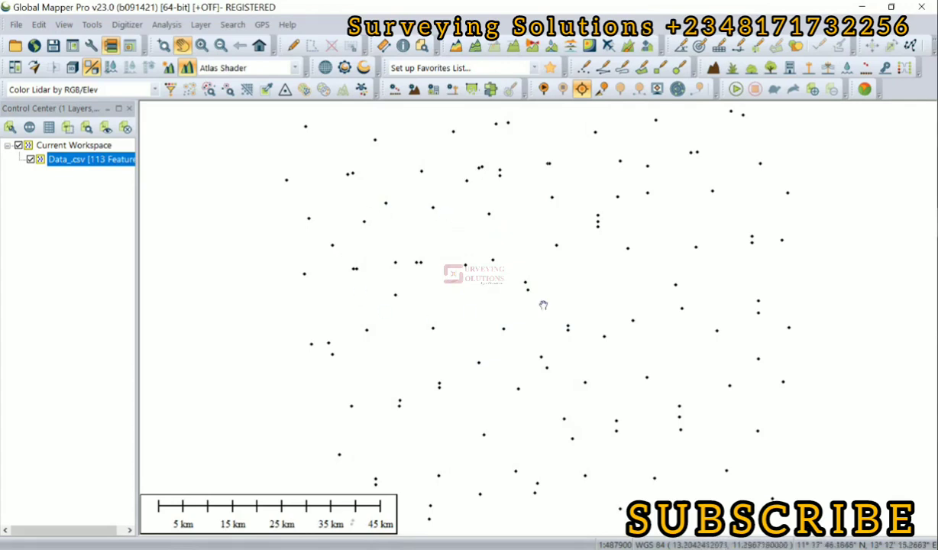
mouse_move(463, 170)
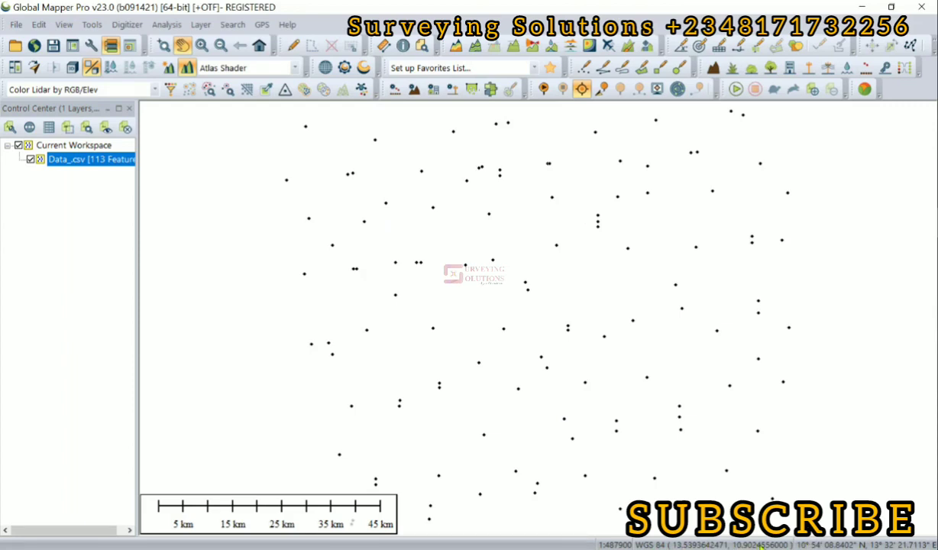
mouse_move(359, 224)
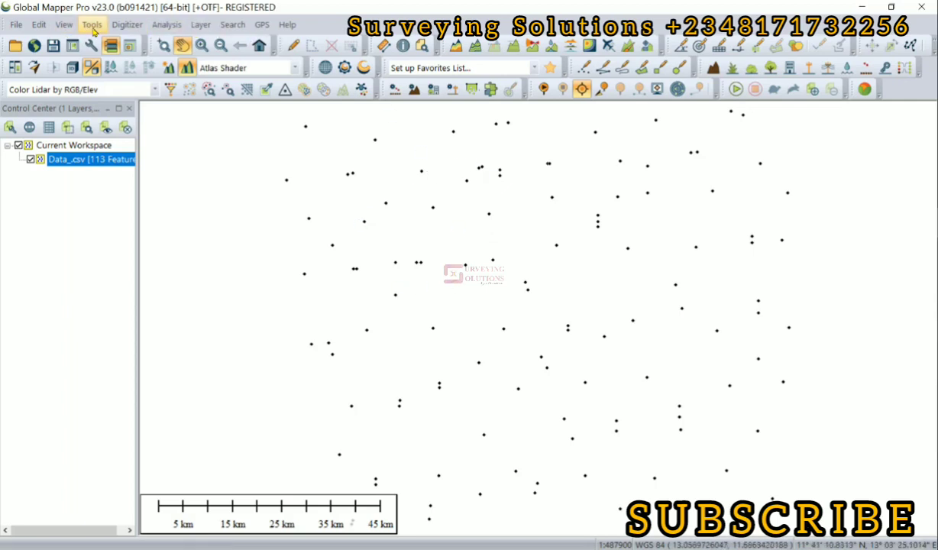
In Configure, set the display projection to UTM zone 33 Northern Hemisphere
click(92, 24)
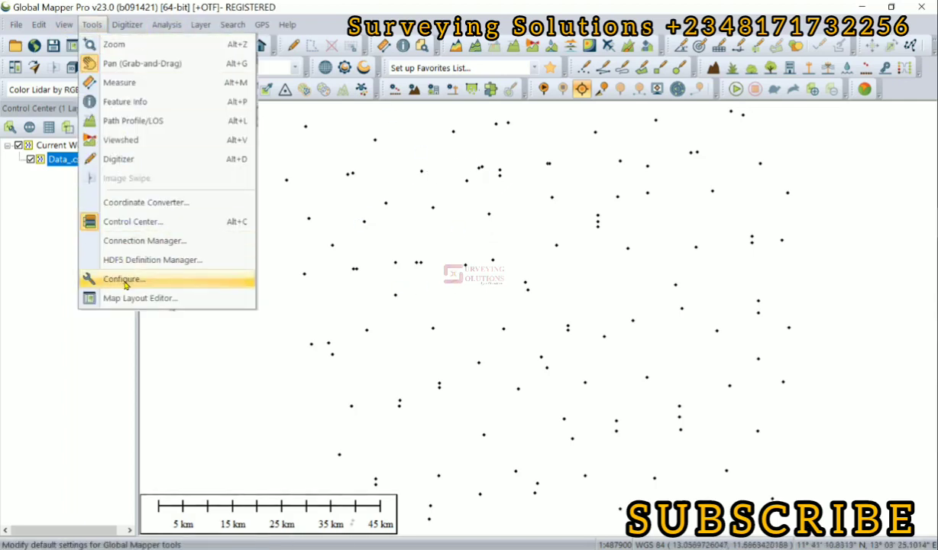
click(123, 278)
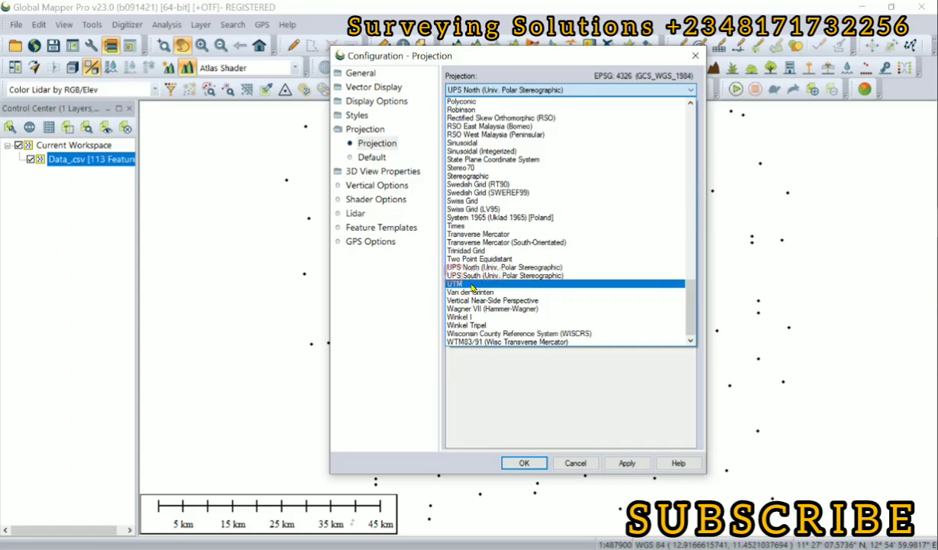
click(454, 284)
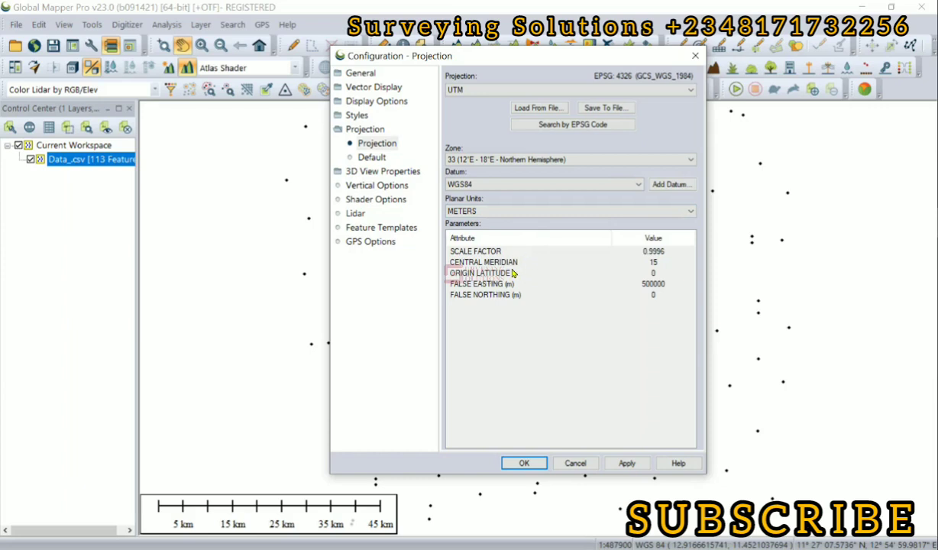
mouse_move(481, 254)
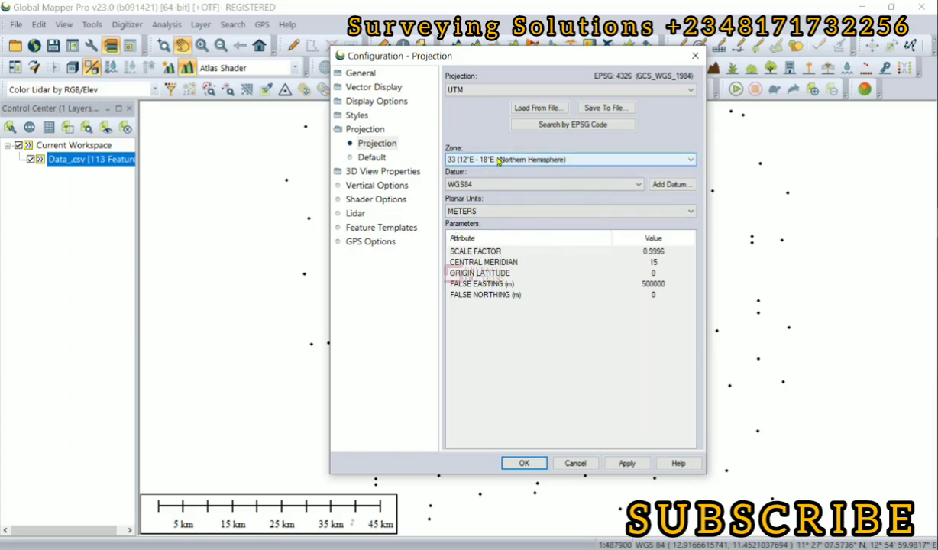
click(626, 463)
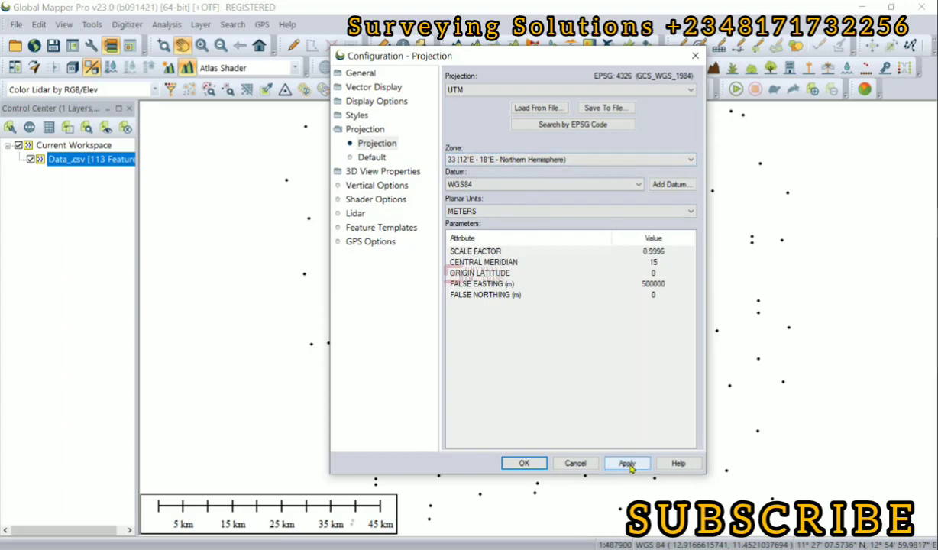
click(626, 463)
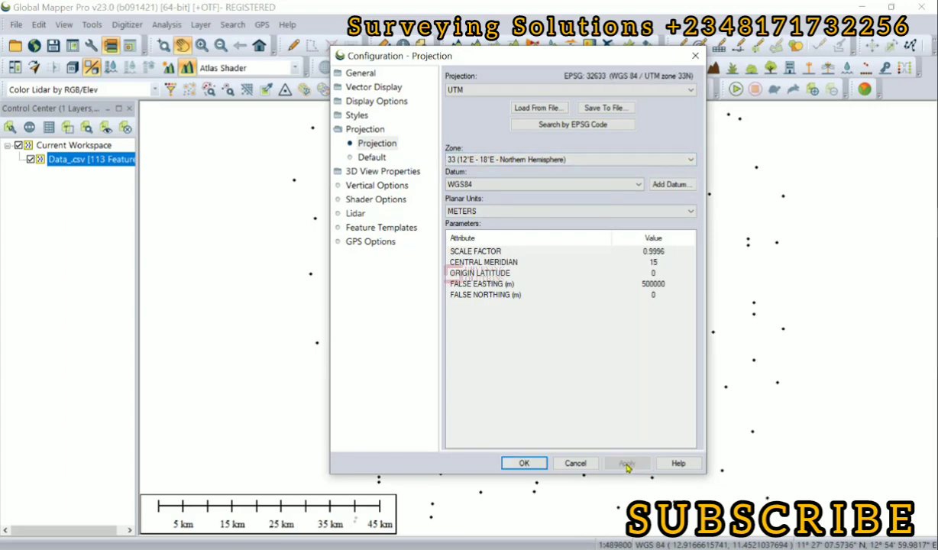
click(524, 463)
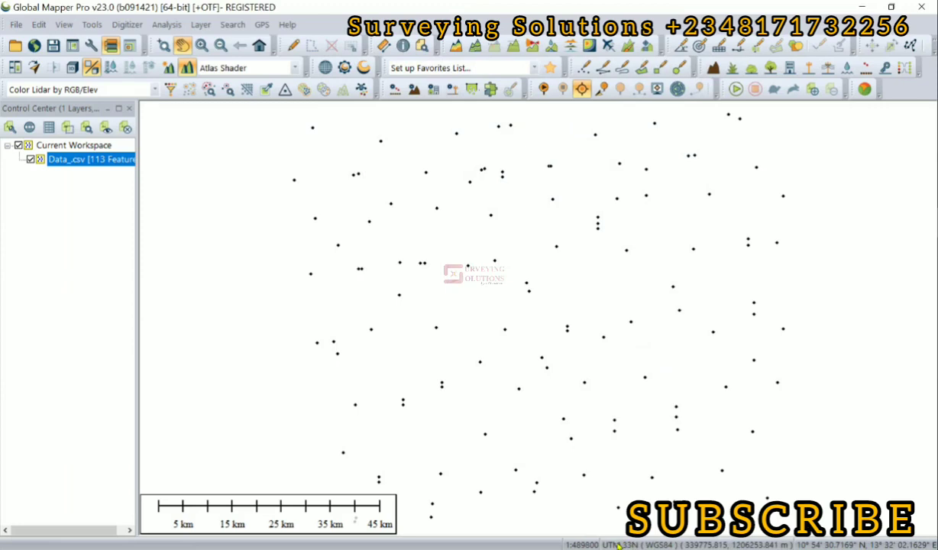
mouse_move(624, 543)
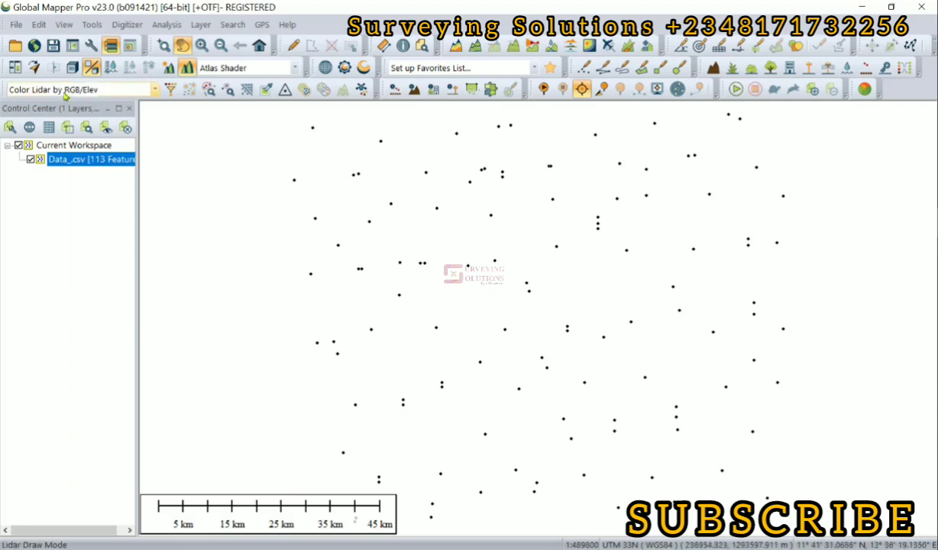
Right-click the Data_.csv layer in the Control Center for its context menu
right_click(84, 159)
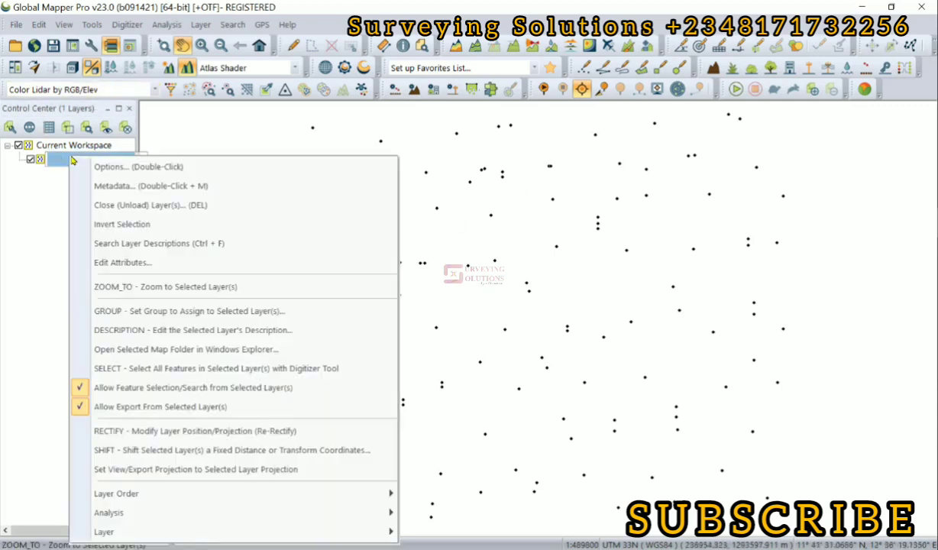
mouse_move(103, 531)
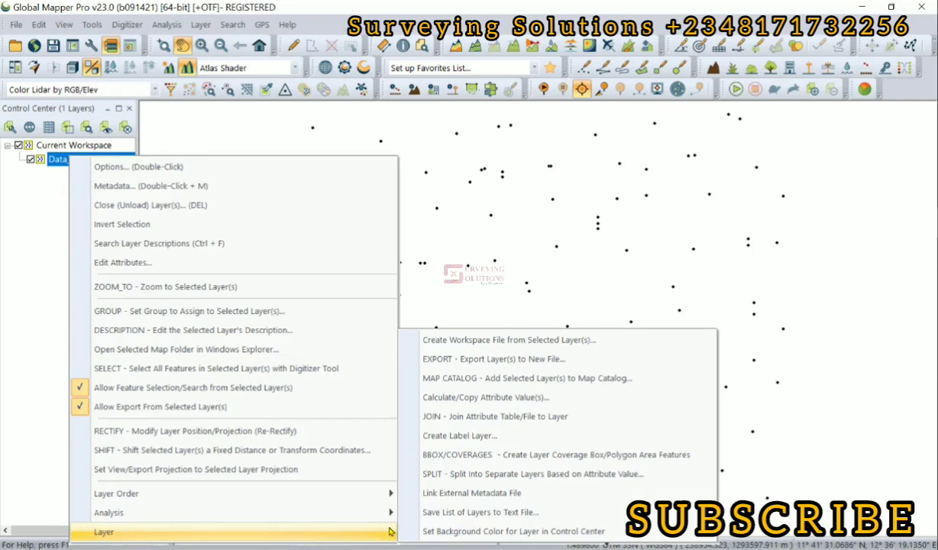
mouse_move(511, 358)
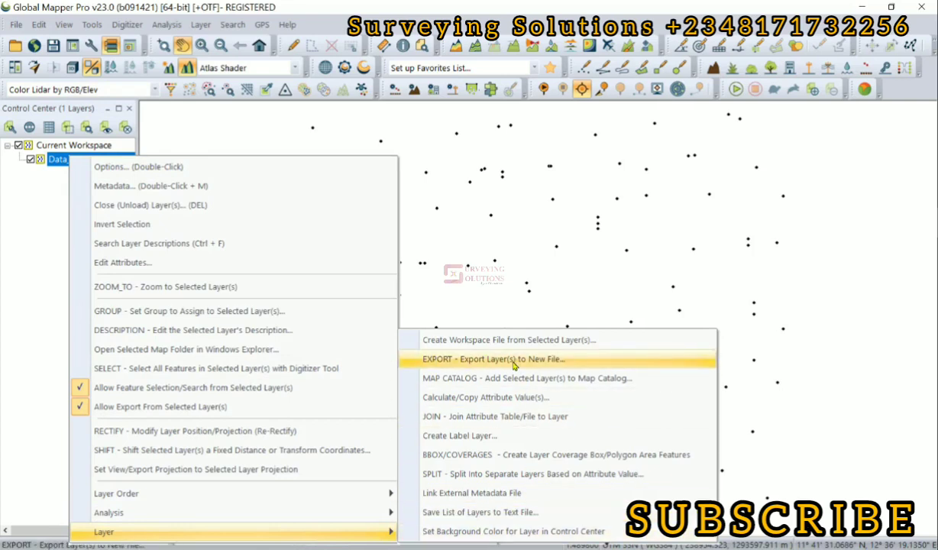
Choose Export Layer(s) to New File with CSV as the export format
click(492, 359)
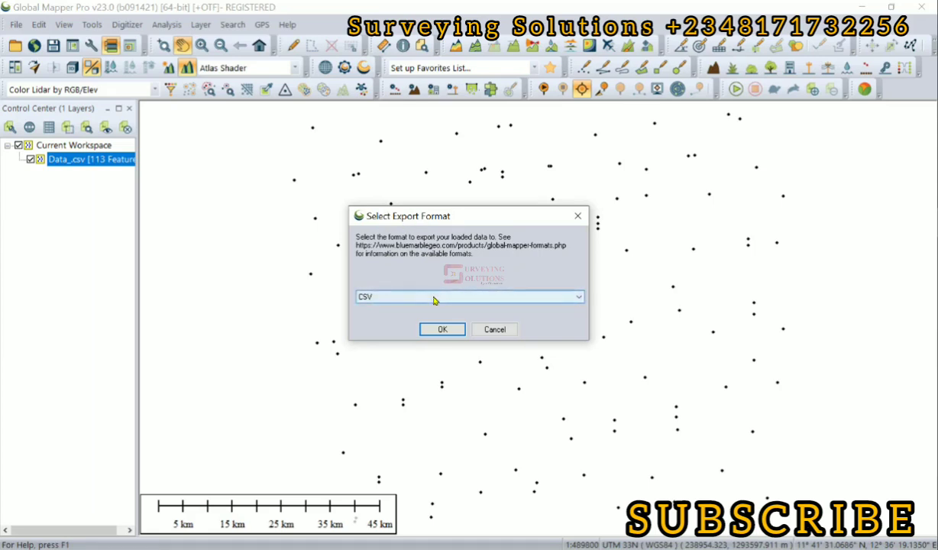
click(577, 296)
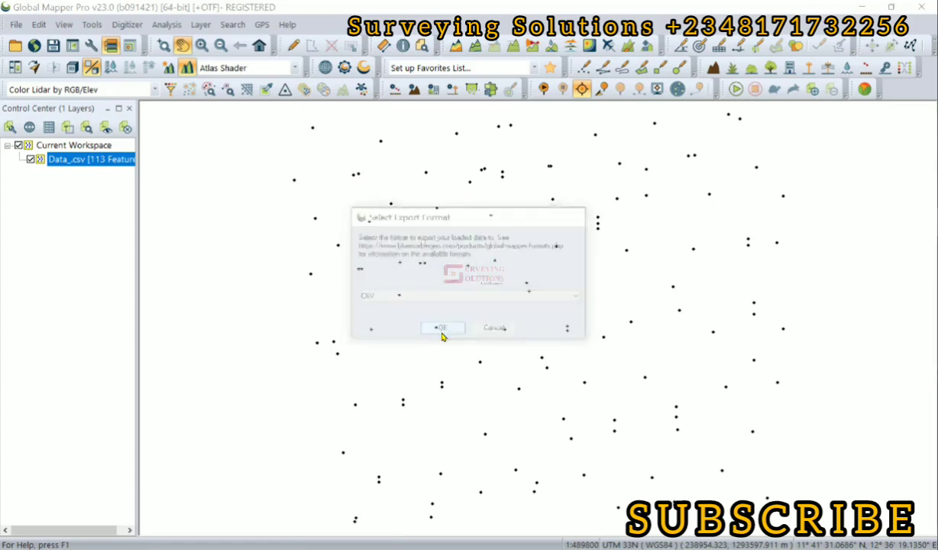
click(441, 328)
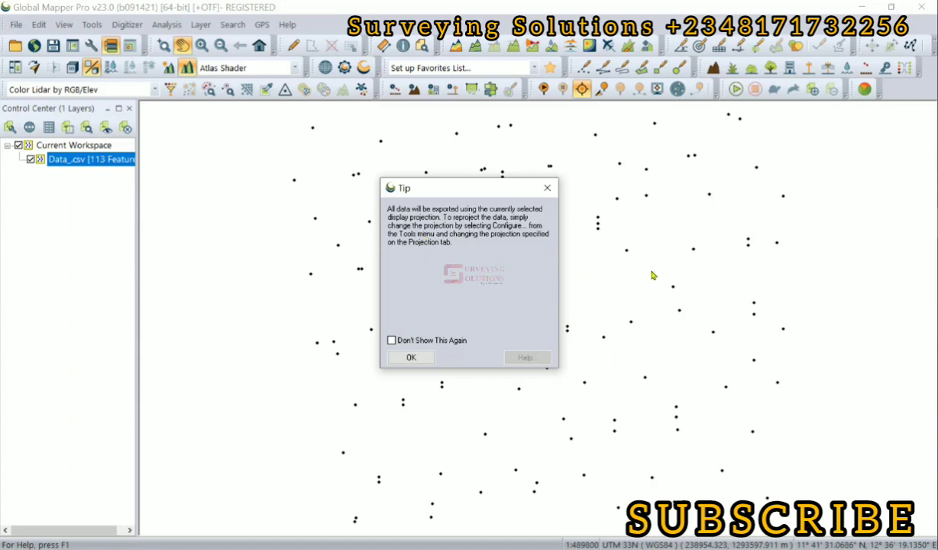
mouse_move(487, 211)
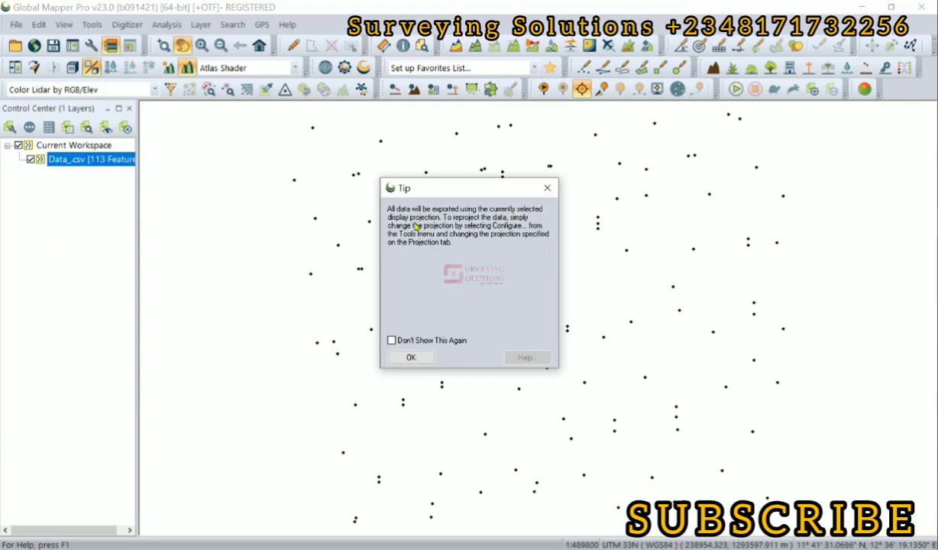
mouse_move(516, 388)
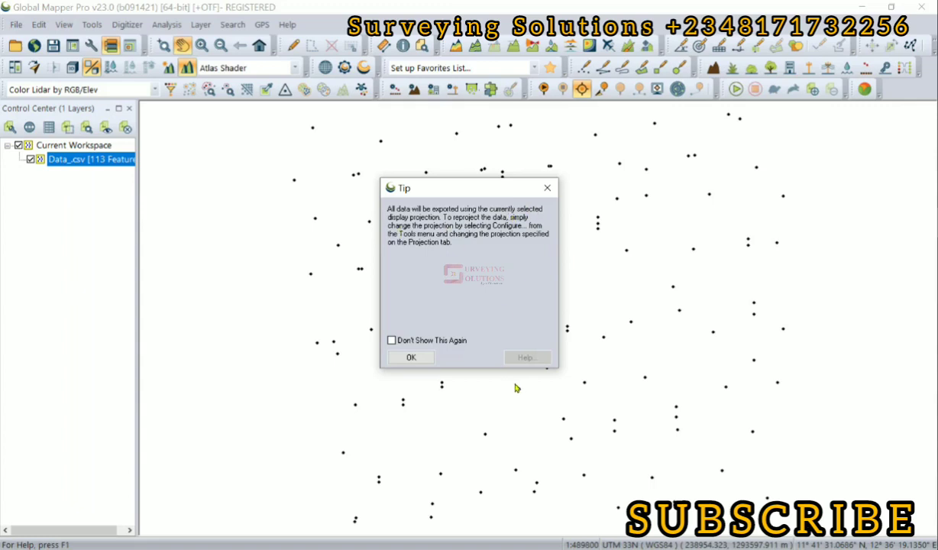
Set comma-separated X/Y columns with column names and attributes, bounded to all loaded data
click(411, 357)
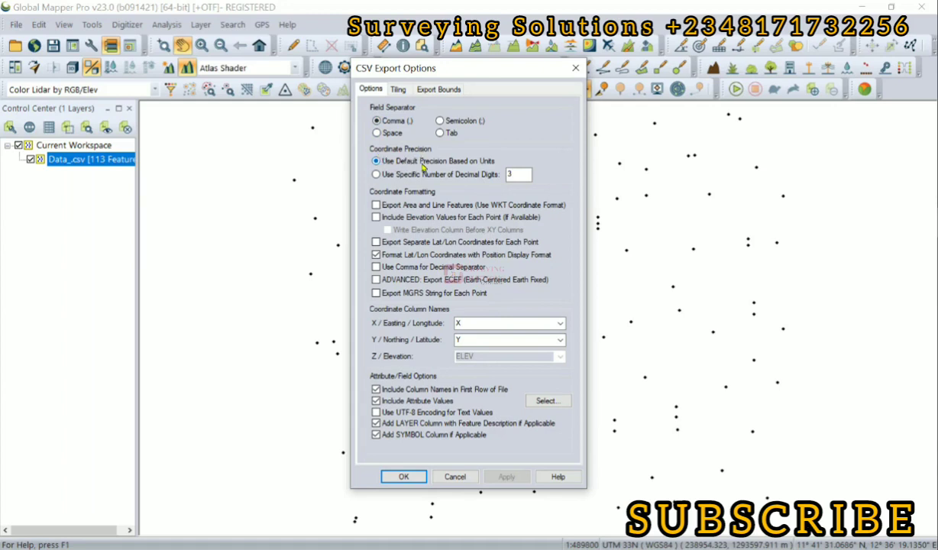
mouse_move(375, 185)
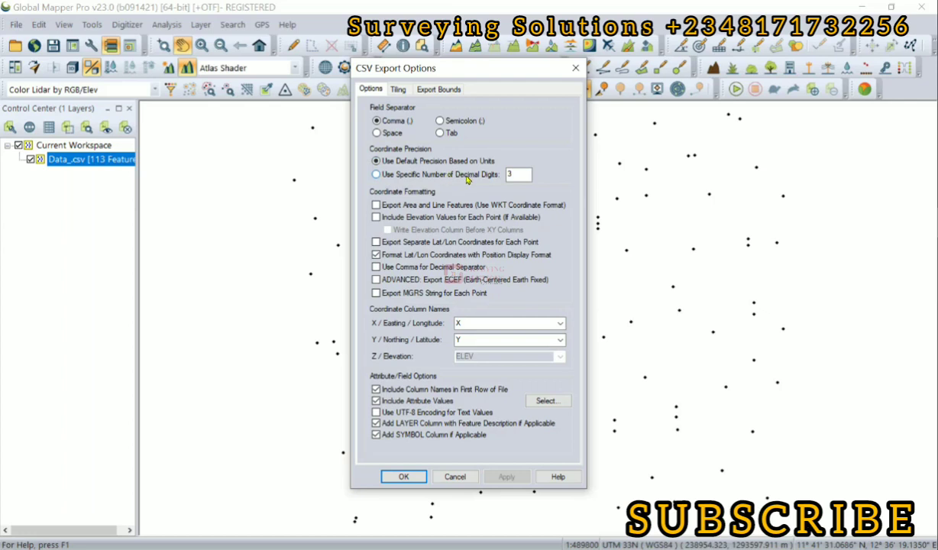
click(518, 174)
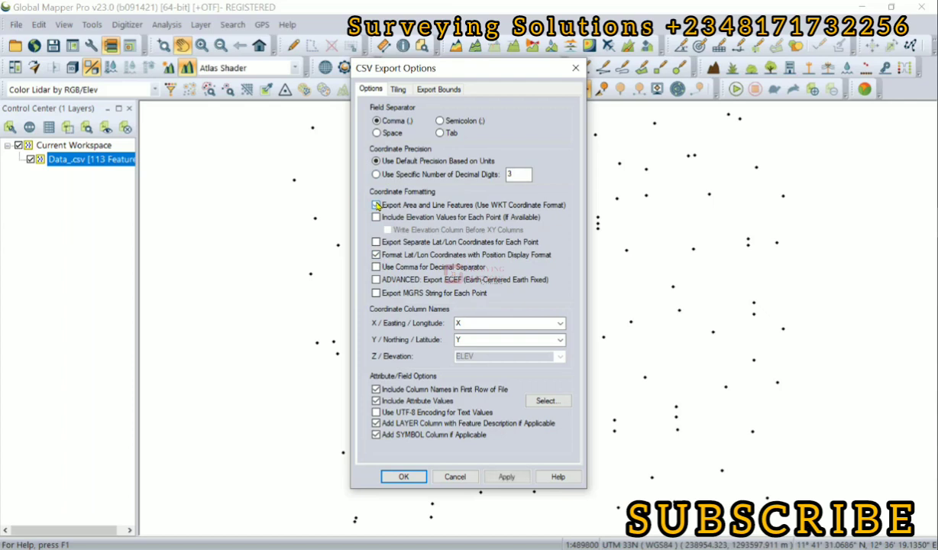
click(376, 217)
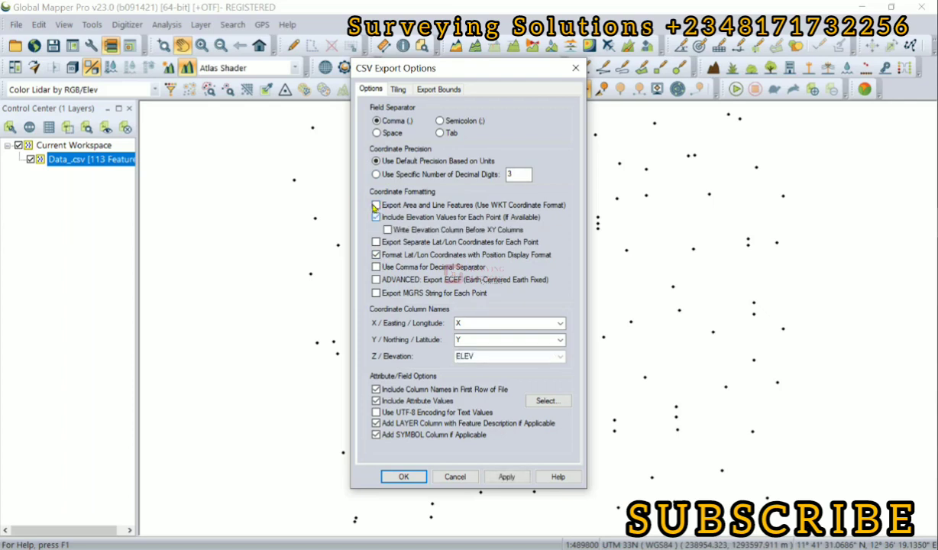
click(376, 216)
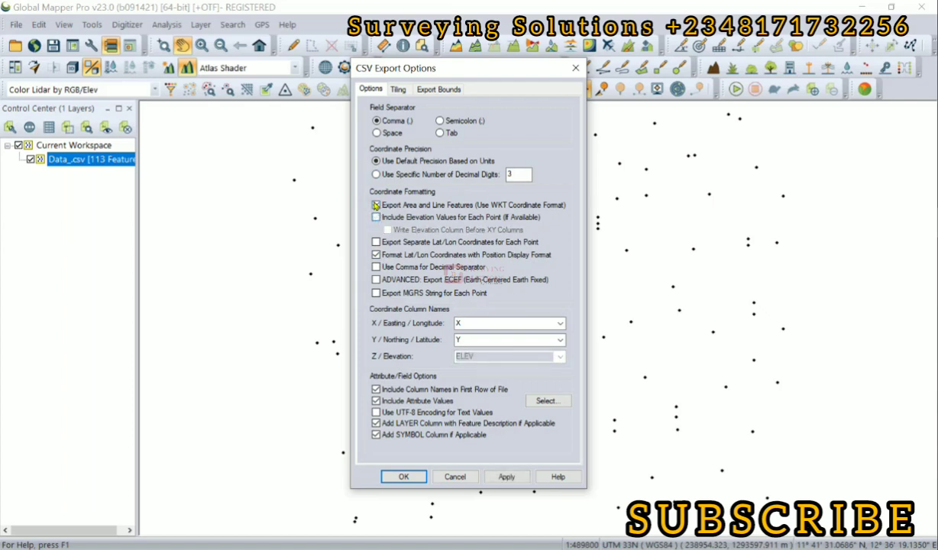
click(375, 205)
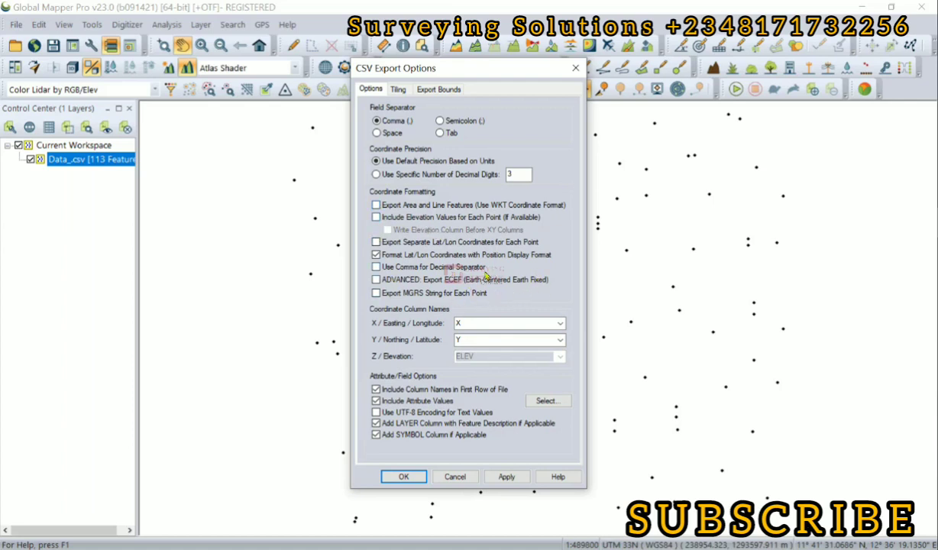
mouse_move(410, 317)
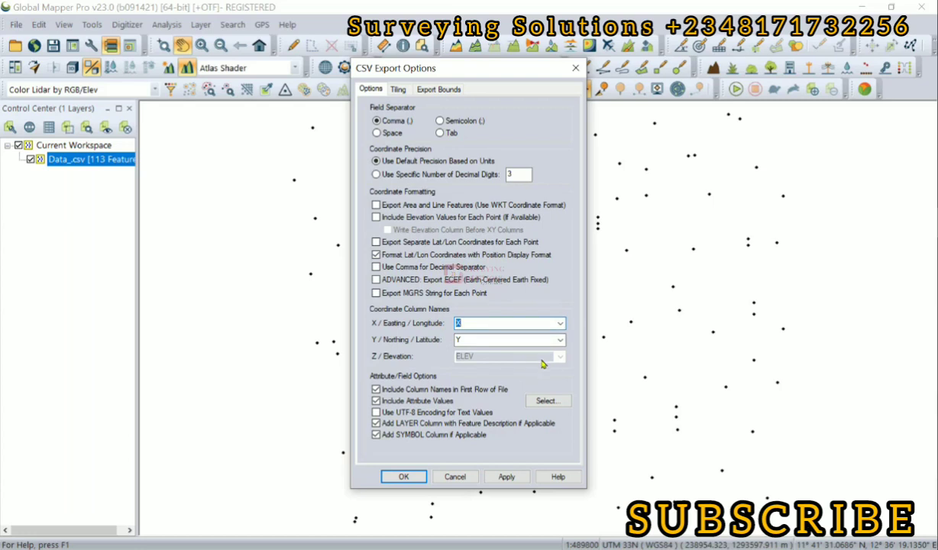
mouse_move(518, 357)
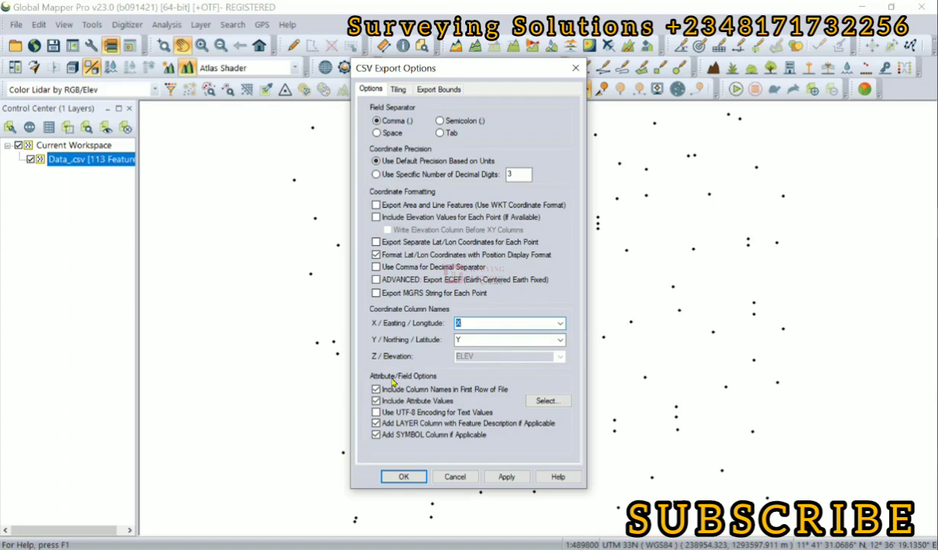
mouse_move(462, 410)
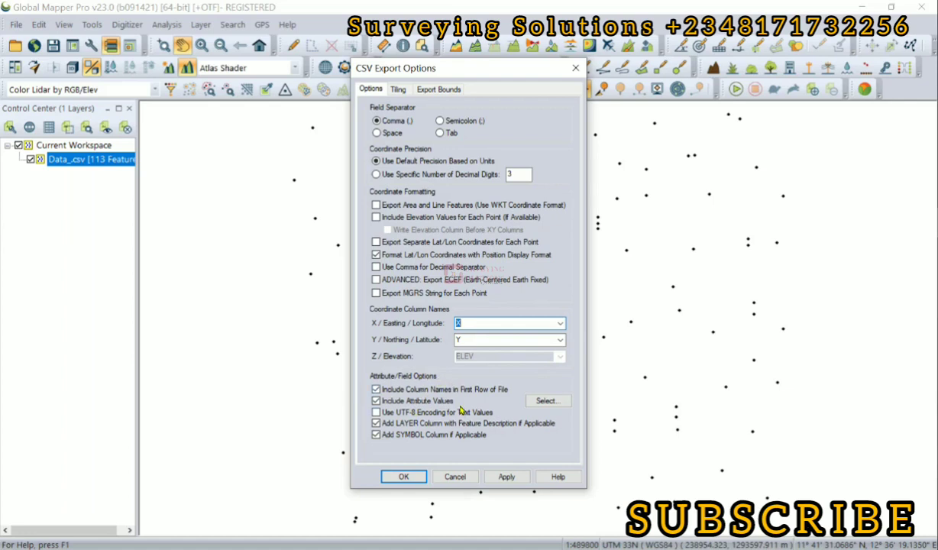
mouse_move(432, 363)
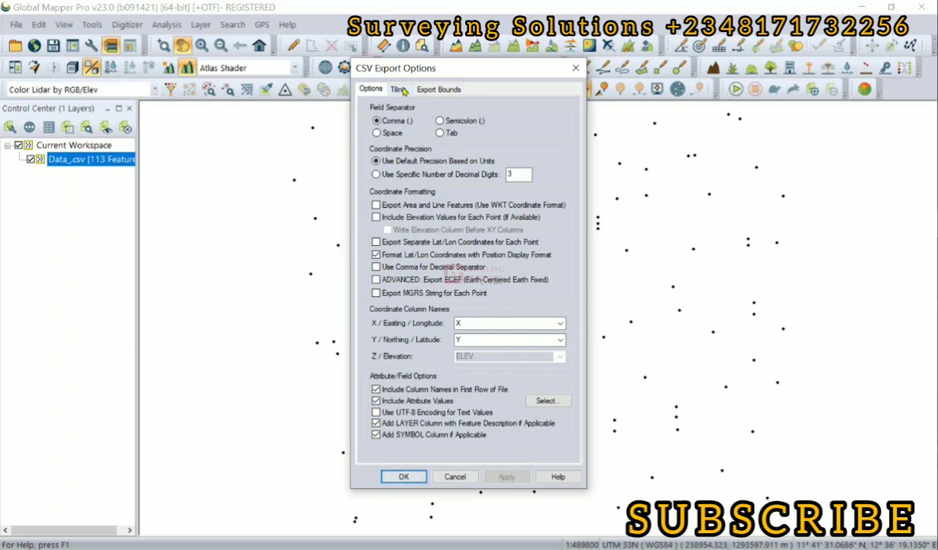
click(438, 88)
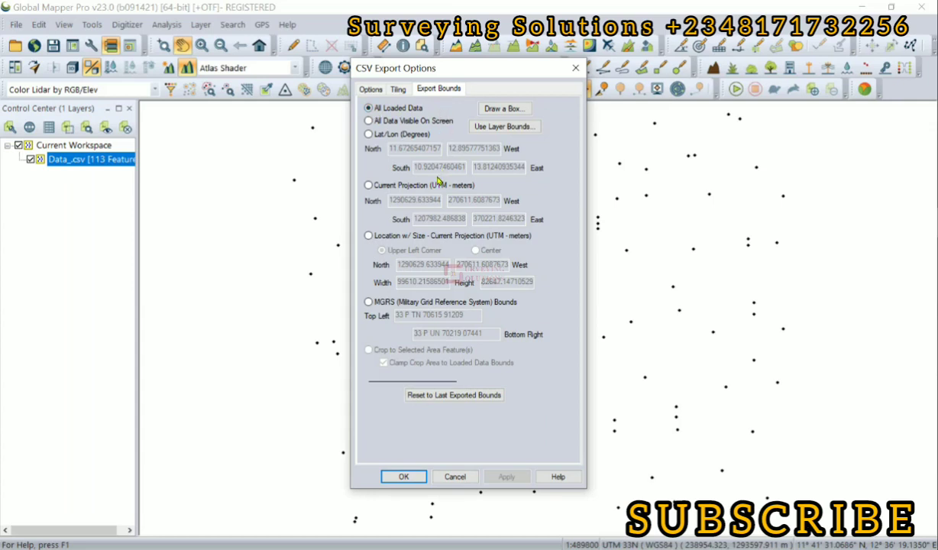
click(370, 88)
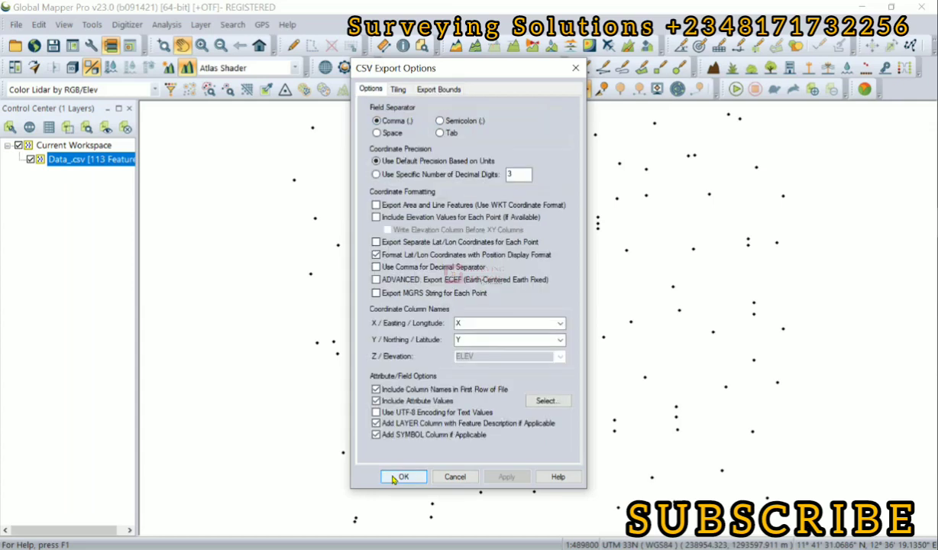
Save the export as 'UTM 2' in the Lat Long to UTM using GM folder
click(402, 476)
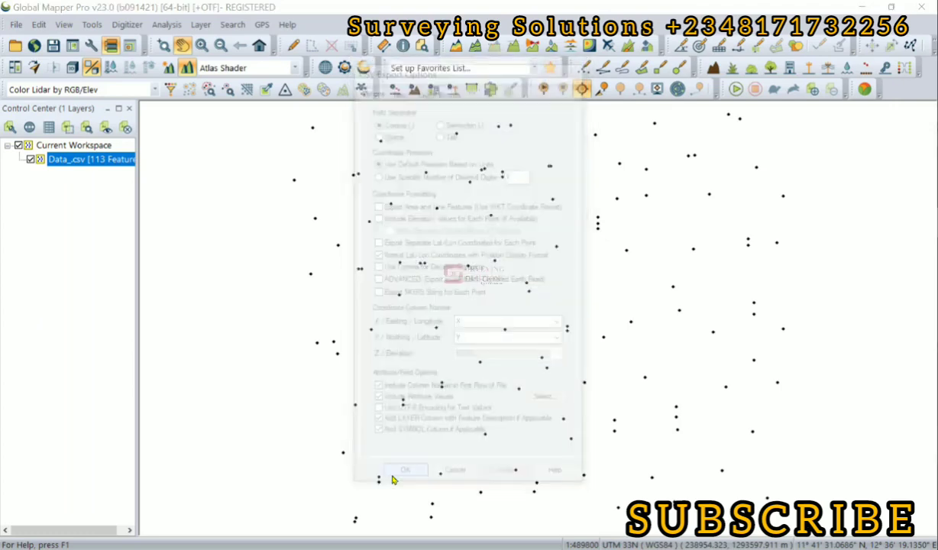
click(406, 469)
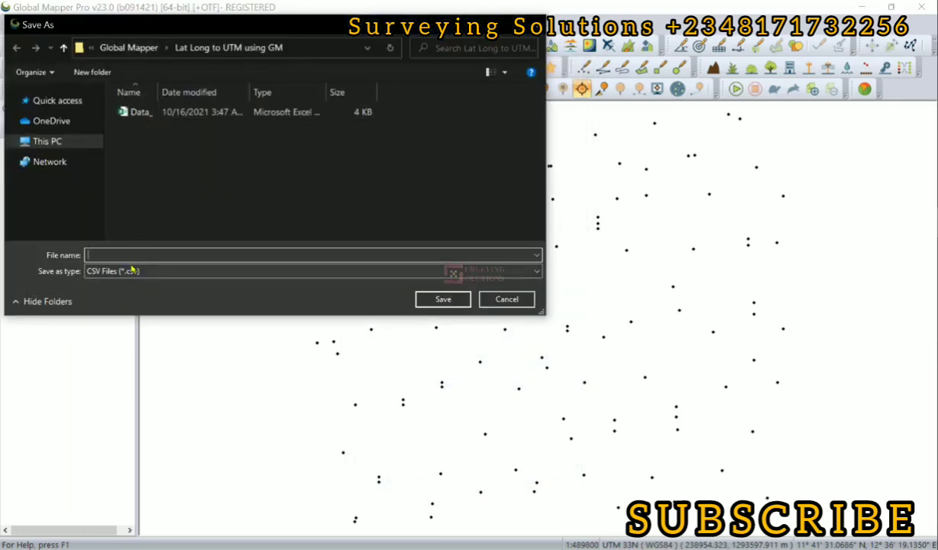
text(UTM 2)
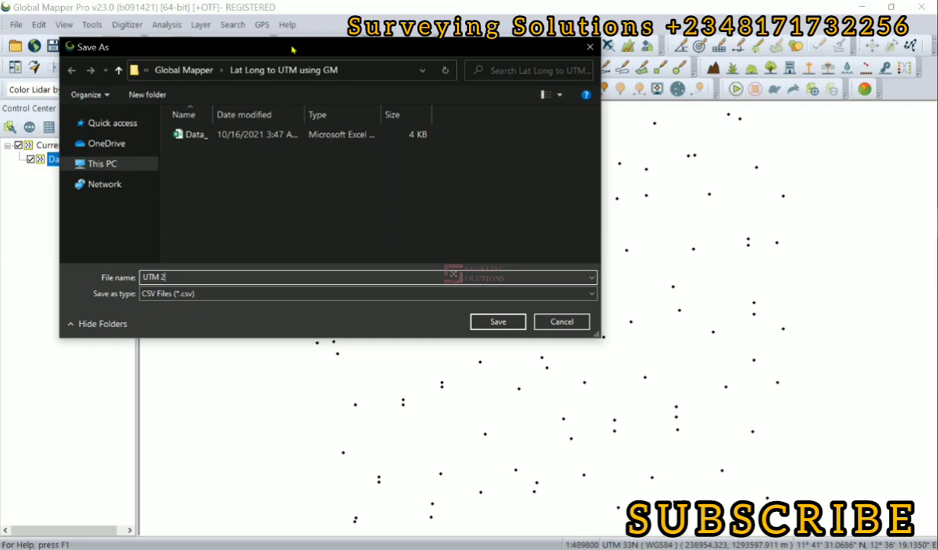
mouse_move(182, 255)
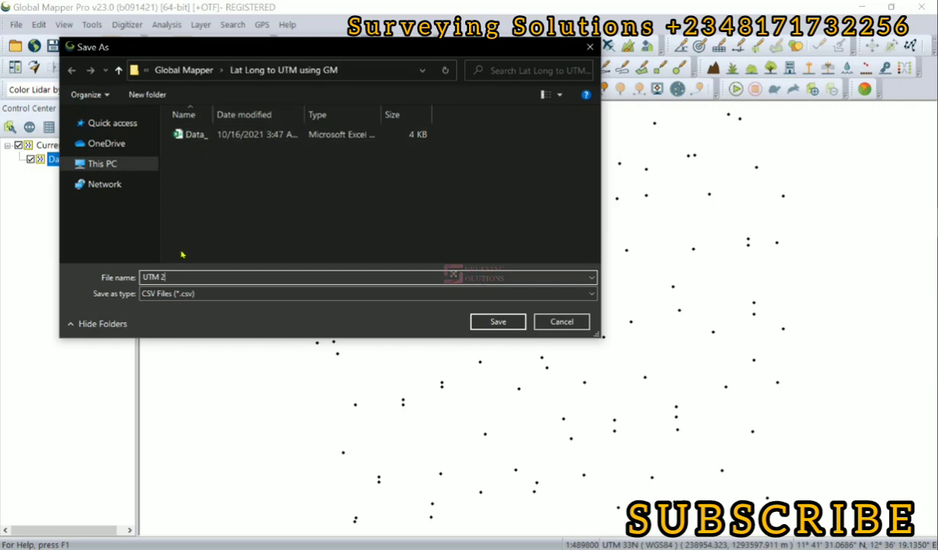
click(160, 277)
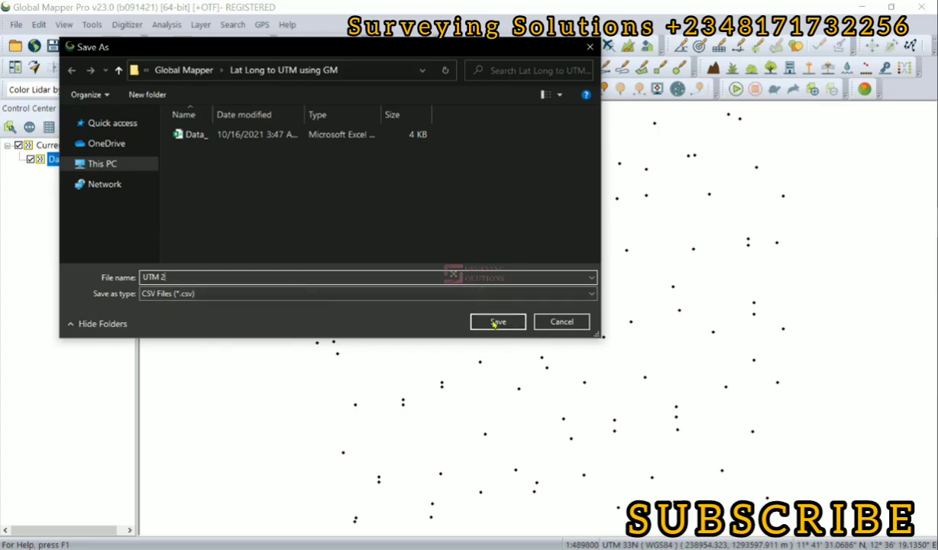
click(497, 320)
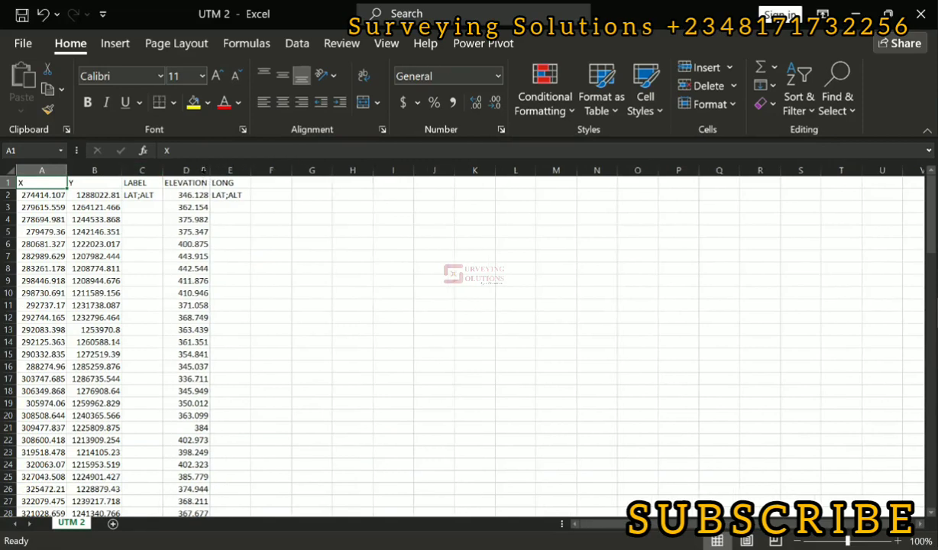
Delete the LABEL column and start a formula referencing the first X and Y values
click(141, 170)
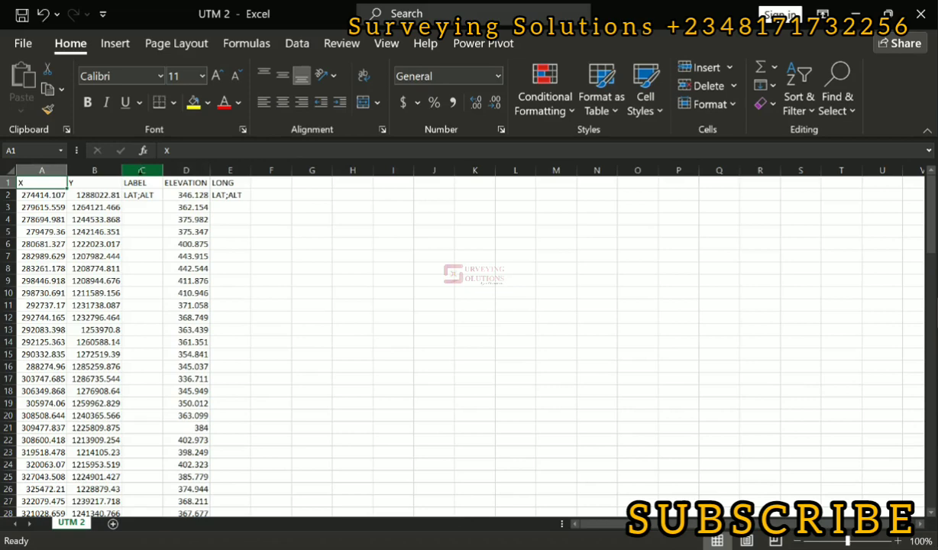
click(142, 169)
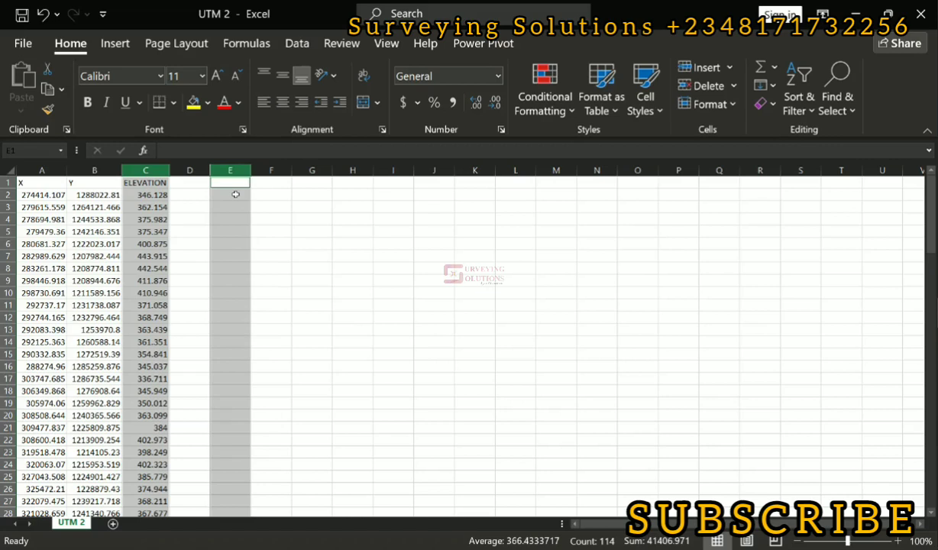
mouse_move(201, 198)
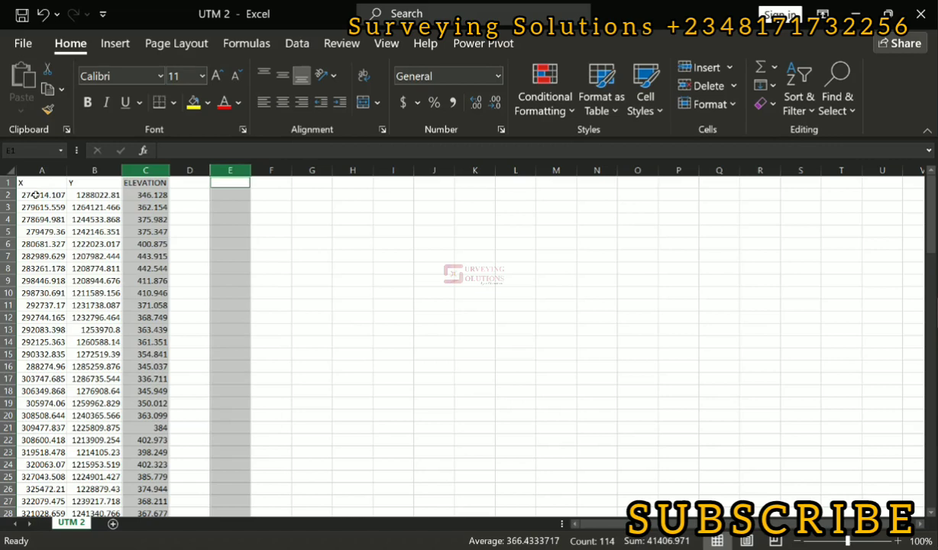
mouse_move(88, 190)
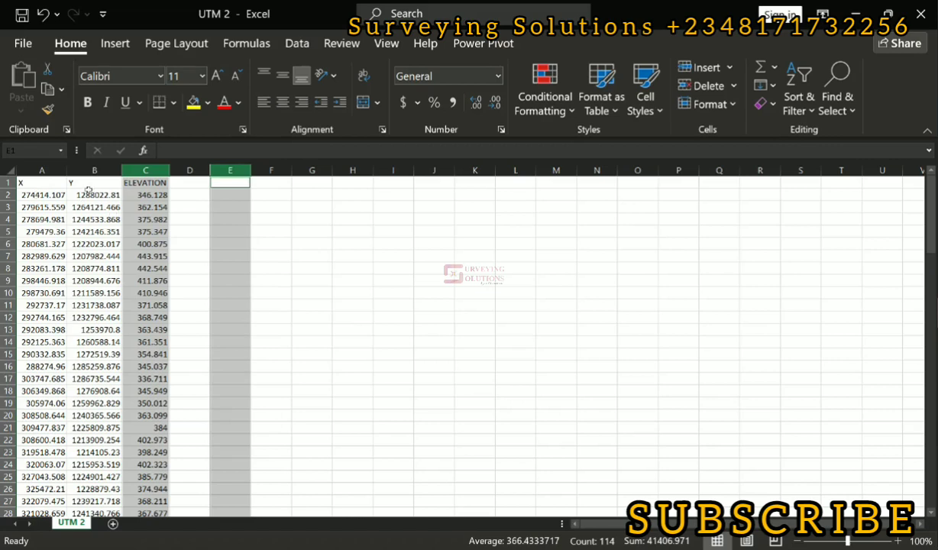
click(94, 195)
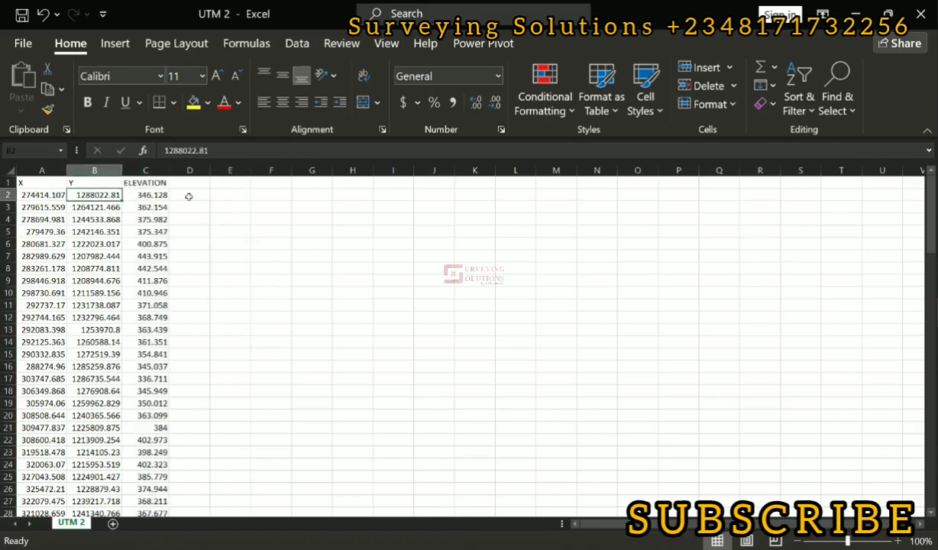
click(271, 194)
text(=)
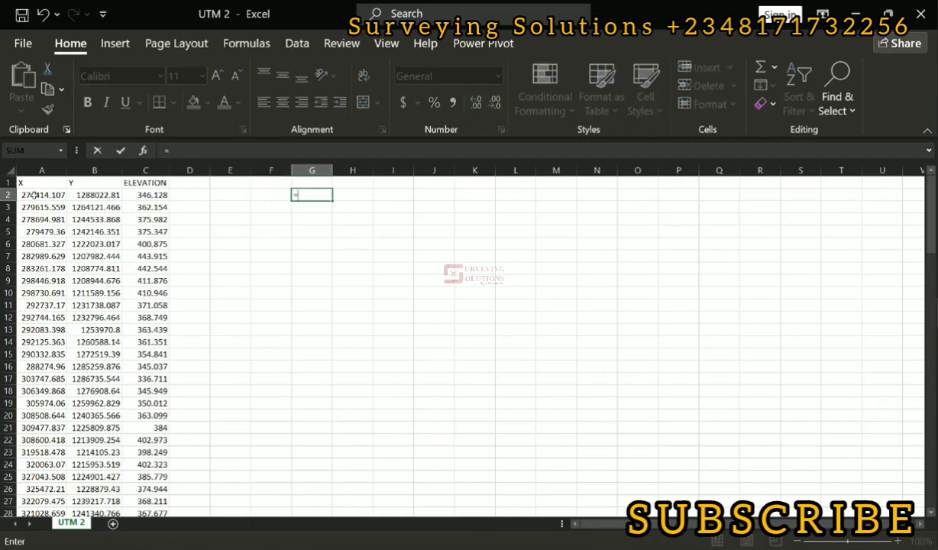
click(42, 194)
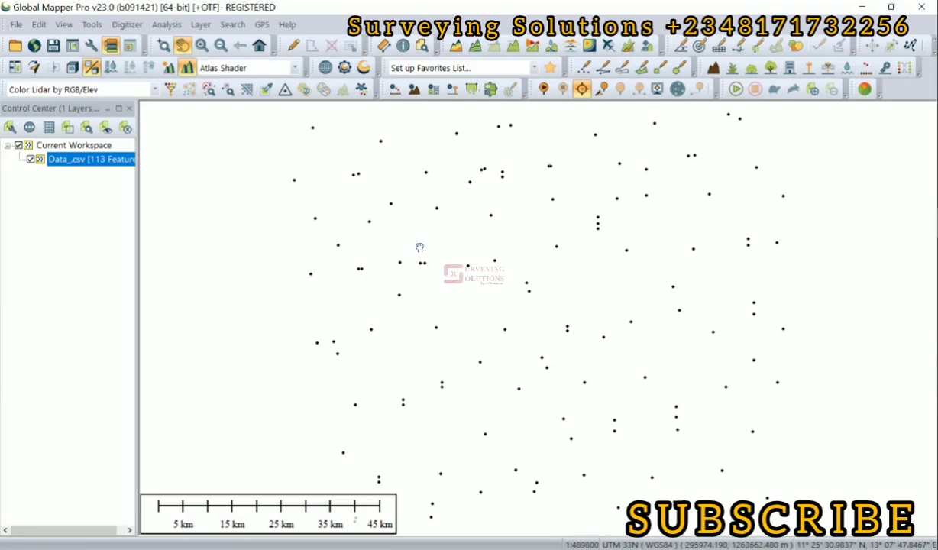
mouse_move(448, 274)
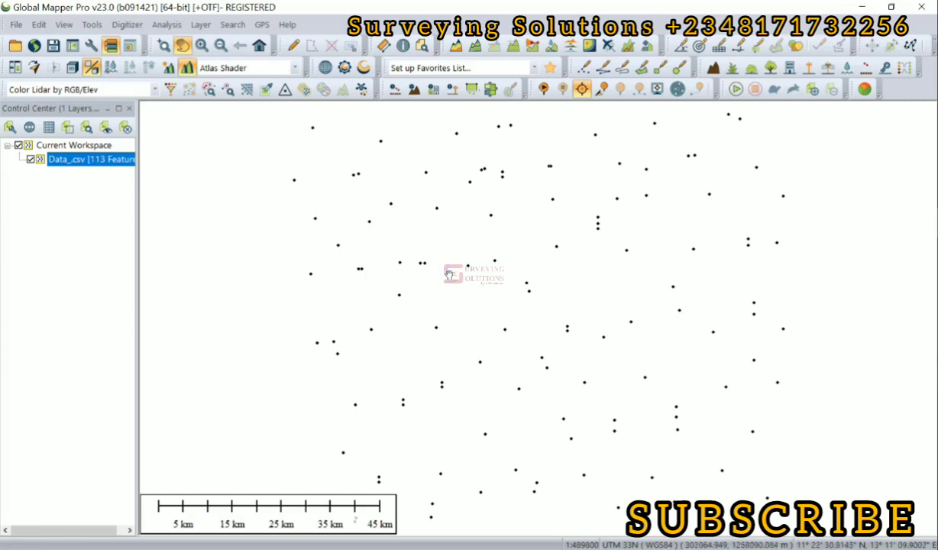